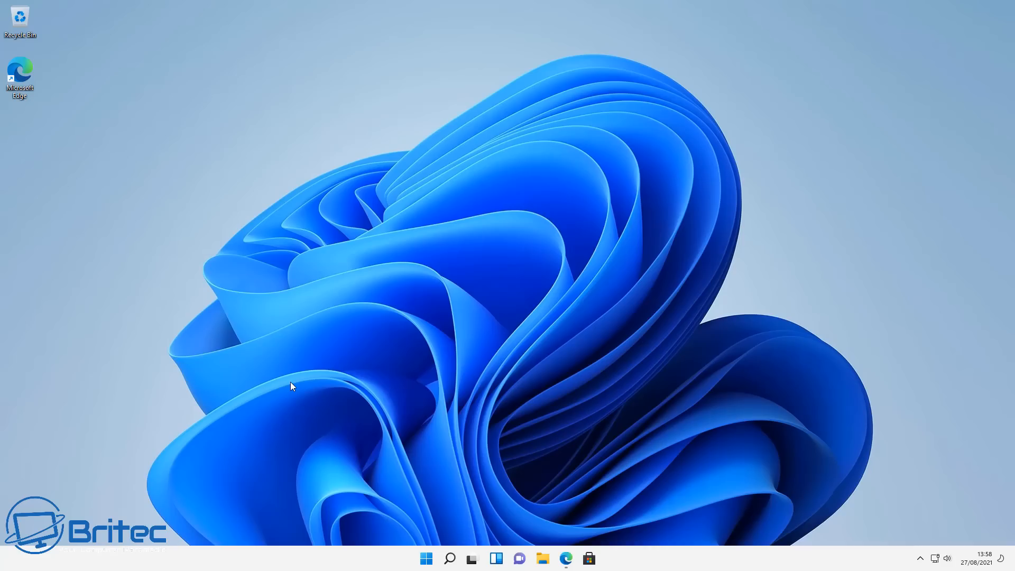
pyautogui.moveTo(3, 391)
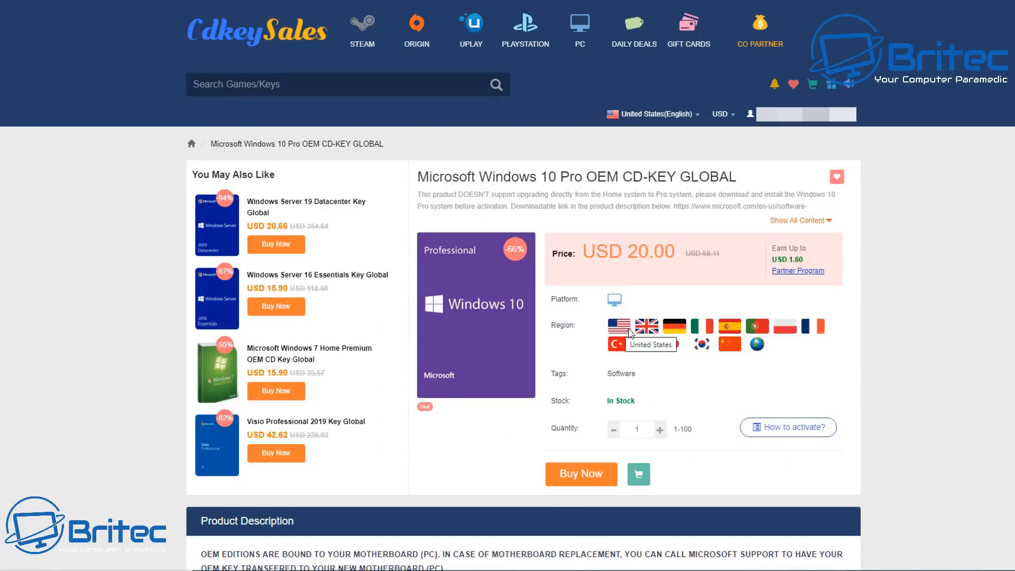
# Buy the Windows 10 Pro OEM key and apply promotion code BR09 to the order.
pyautogui.click(579, 473)
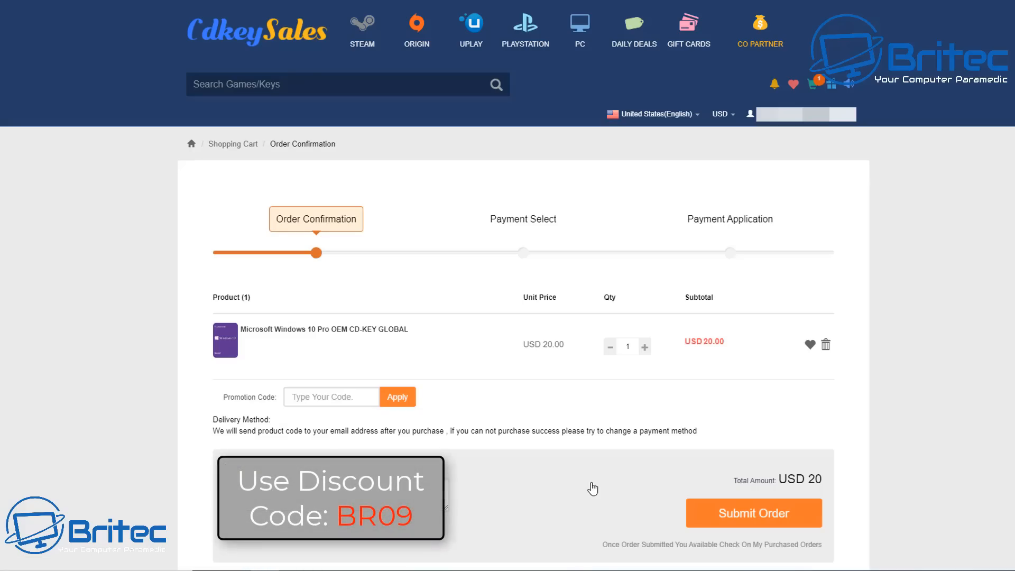
pyautogui.moveTo(469, 460)
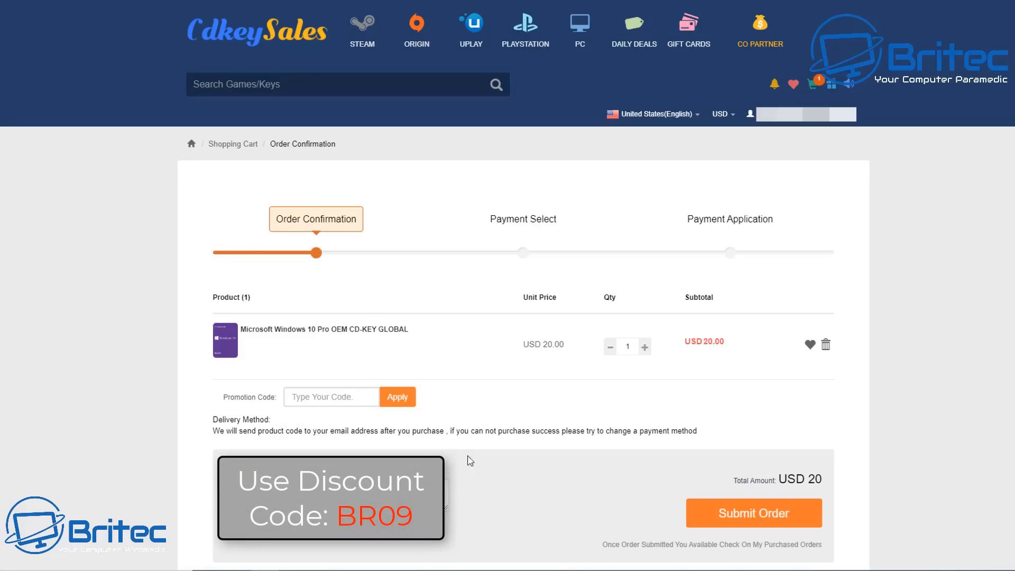
pyautogui.click(331, 397)
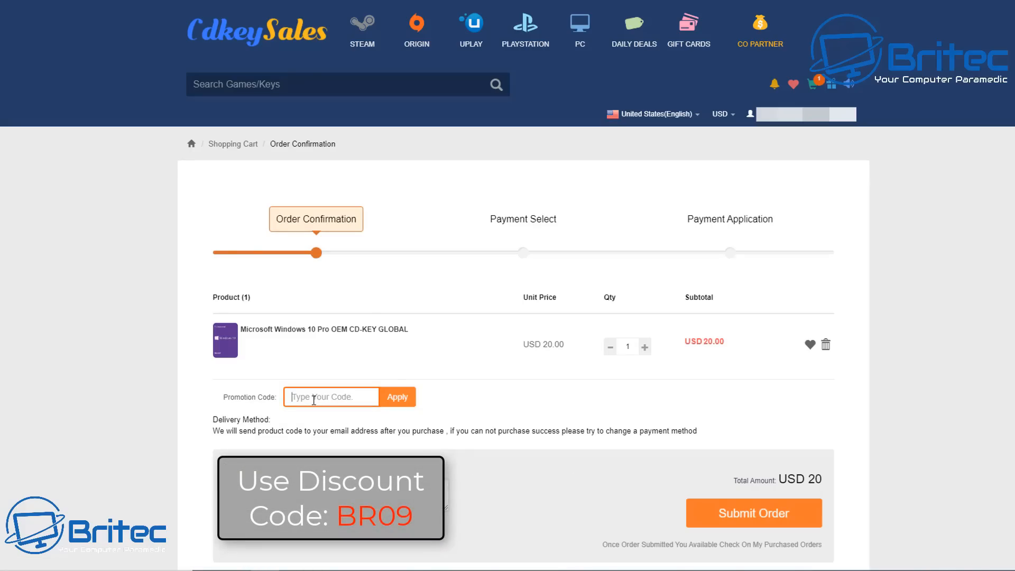
pyautogui.write('B')
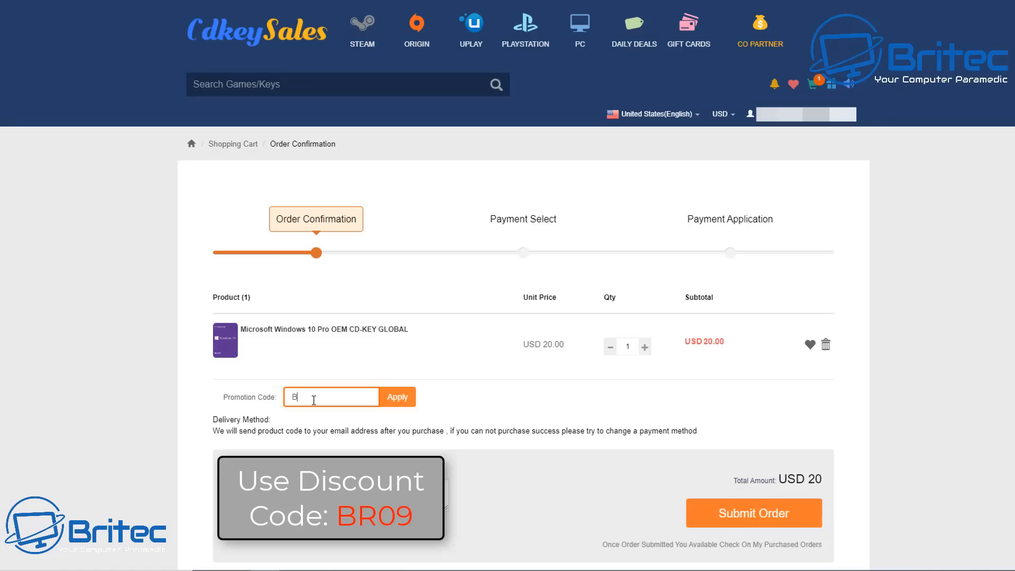
pyautogui.write('R09')
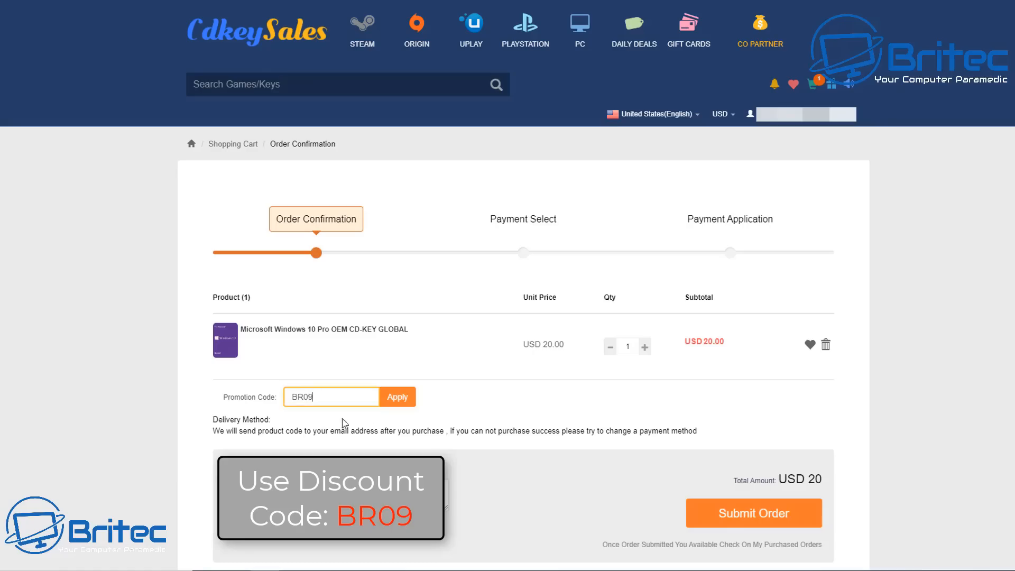
pyautogui.click(396, 396)
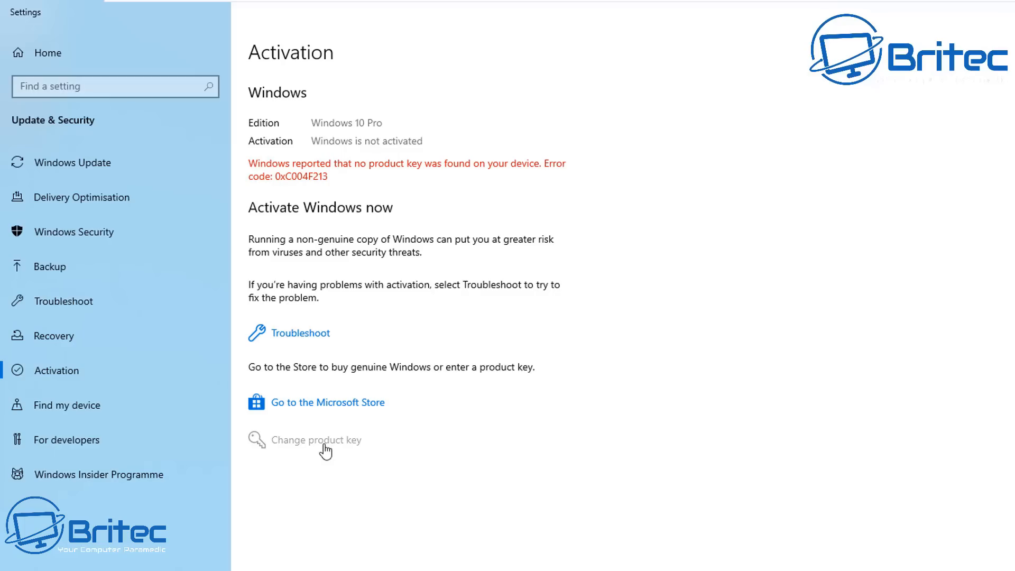
# Enter the new product key and activate Windows 10 Pro with a digital licence.
pyautogui.click(317, 440)
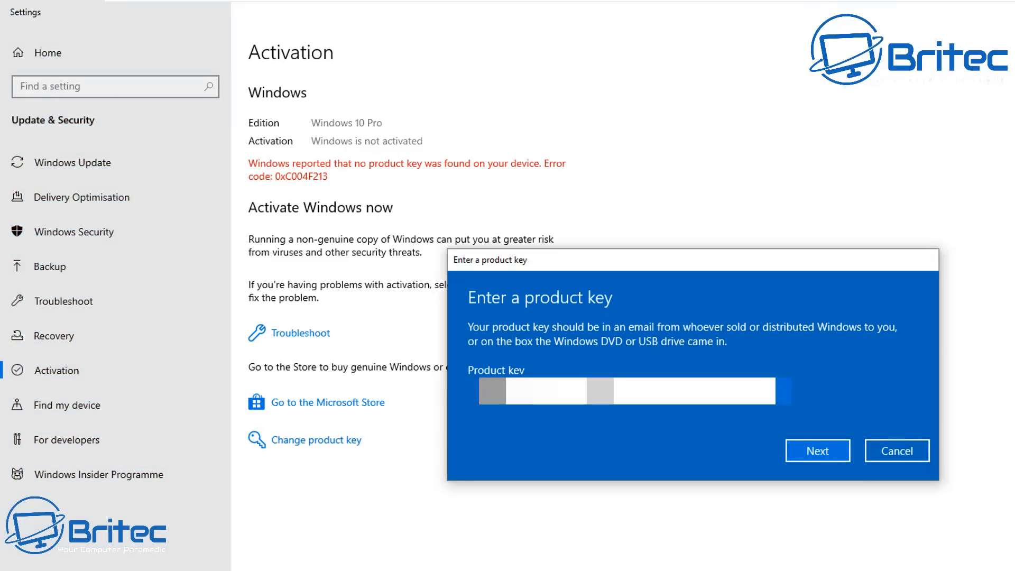
pyautogui.click(817, 450)
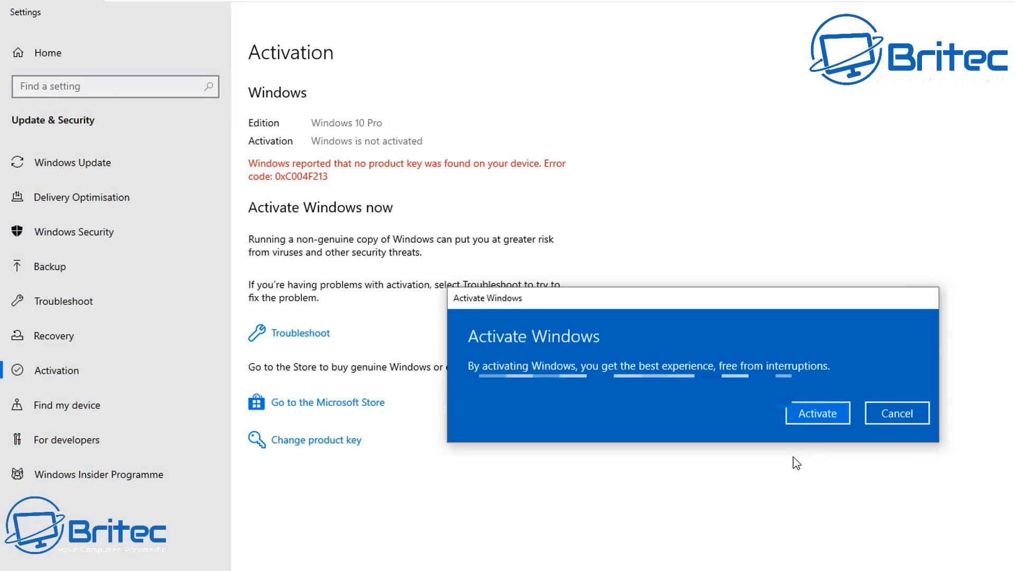
pyautogui.click(817, 413)
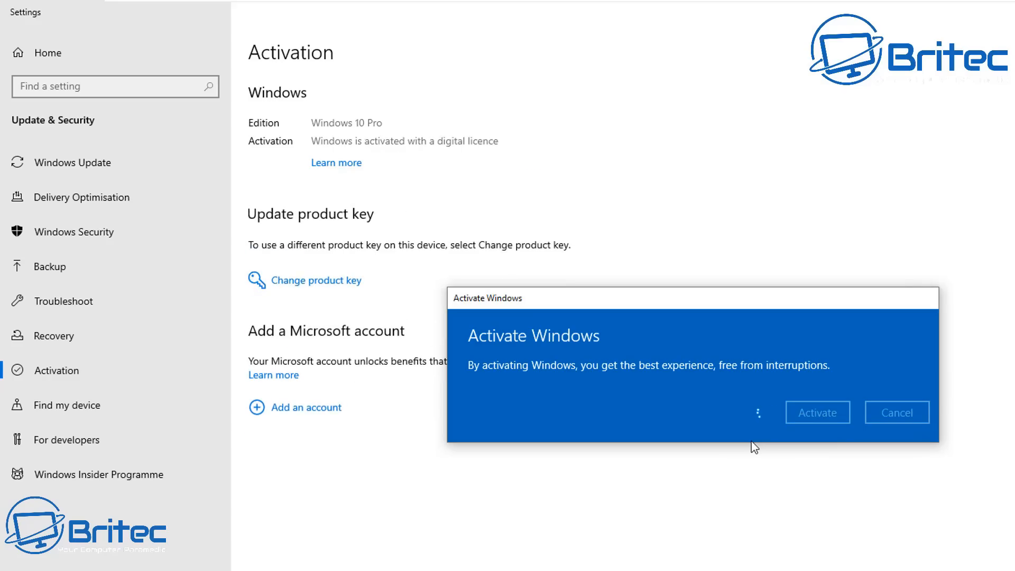
pyautogui.click(817, 412)
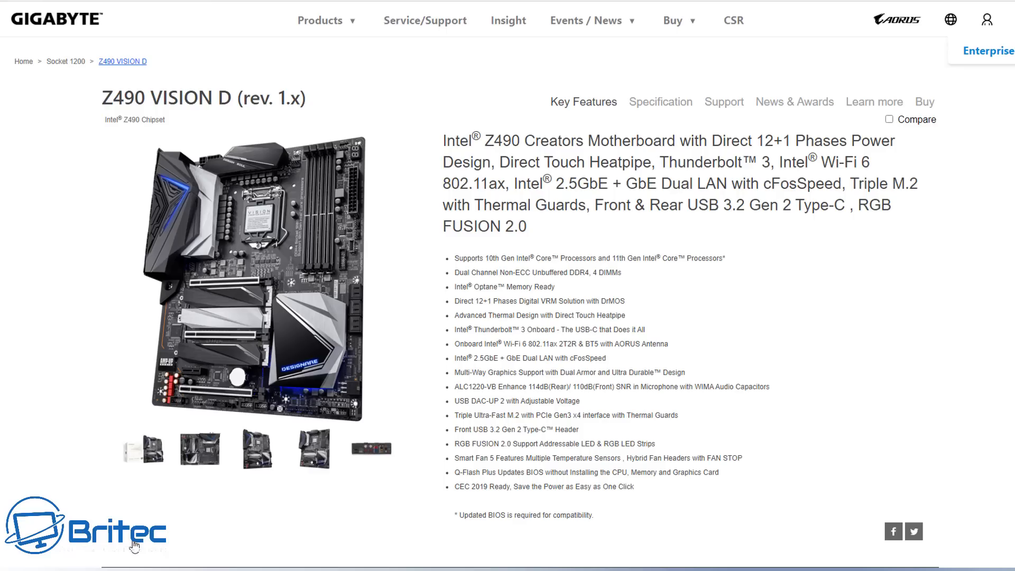
pyautogui.moveTo(679, 256)
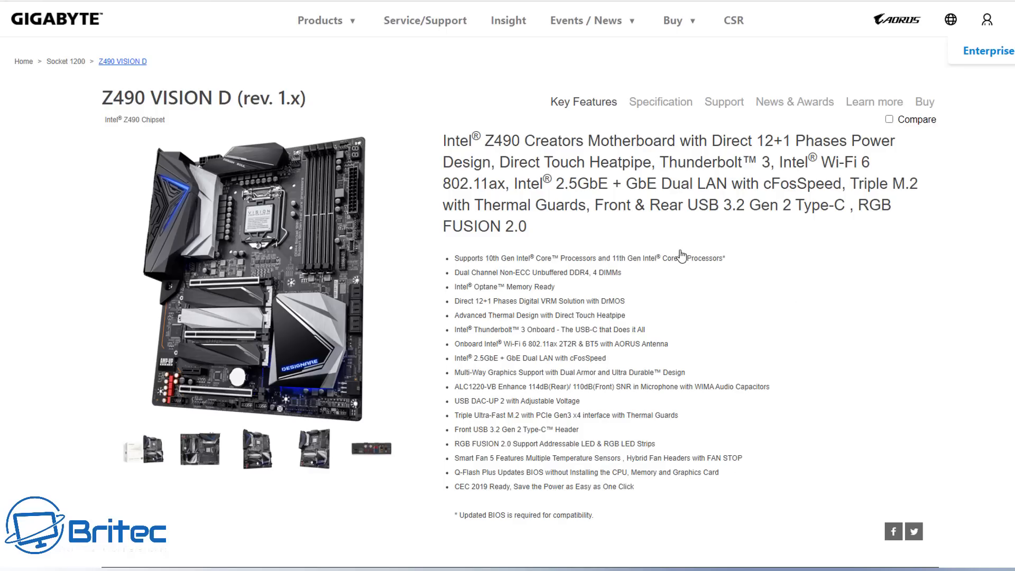
pyautogui.moveTo(426, 292)
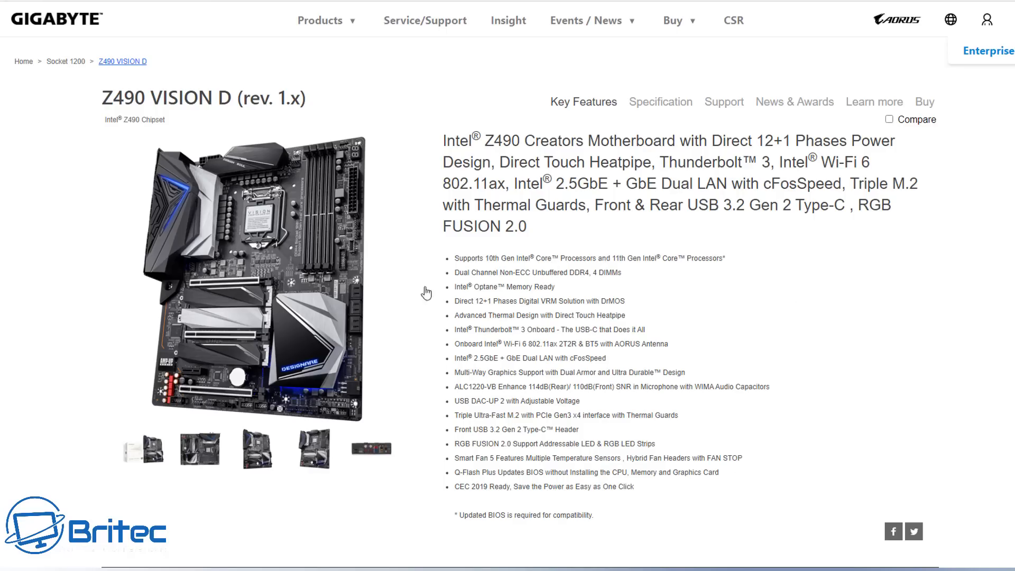
pyautogui.moveTo(387, 315)
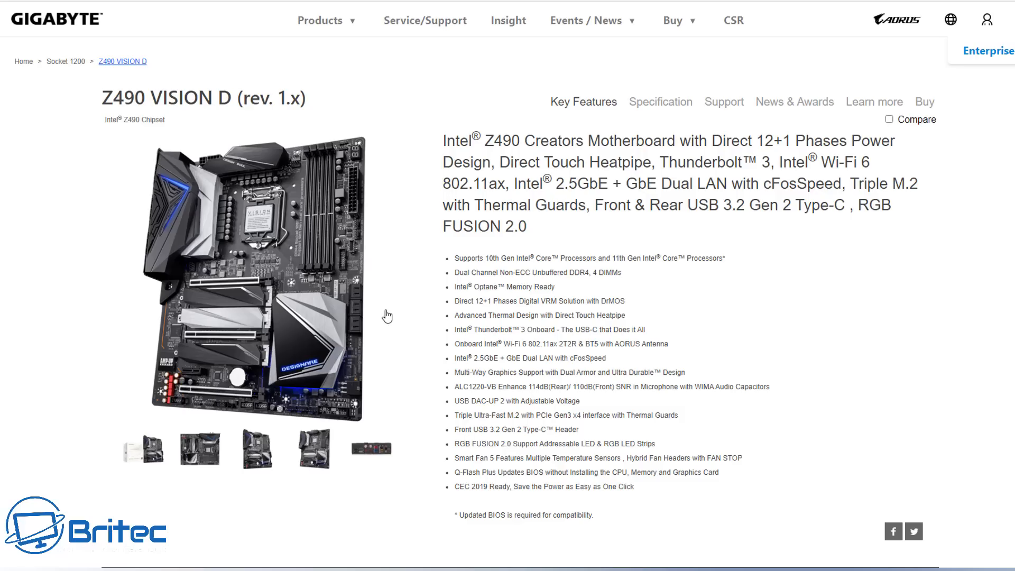
pyautogui.moveTo(433, 340)
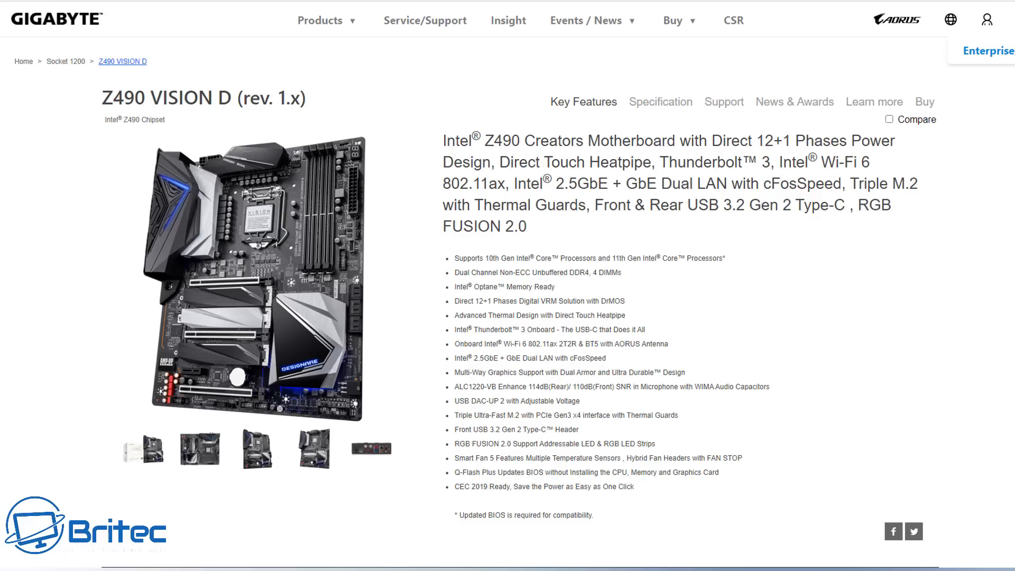
pyautogui.moveTo(724, 101)
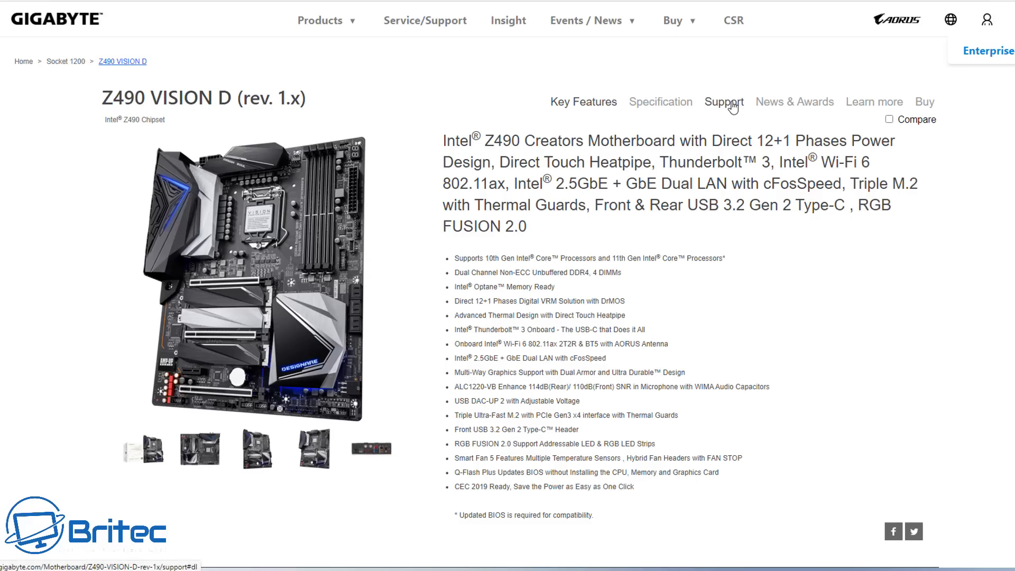
# From Z490 VISION D Support, download the Intel Rapid Storage Technology 18.31.6.1039 SATA driver.
pyautogui.click(722, 101)
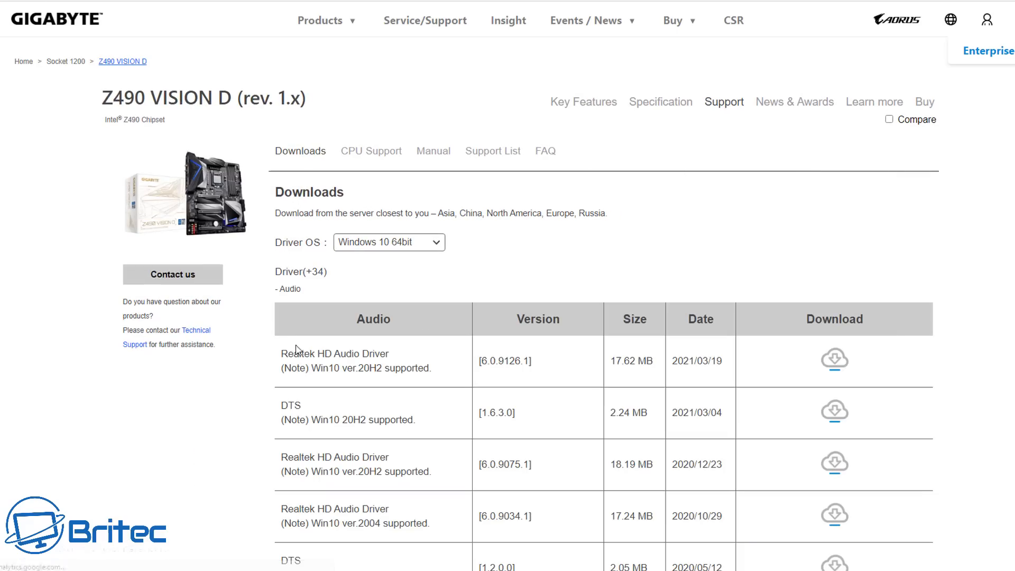
pyautogui.moveTo(321, 350)
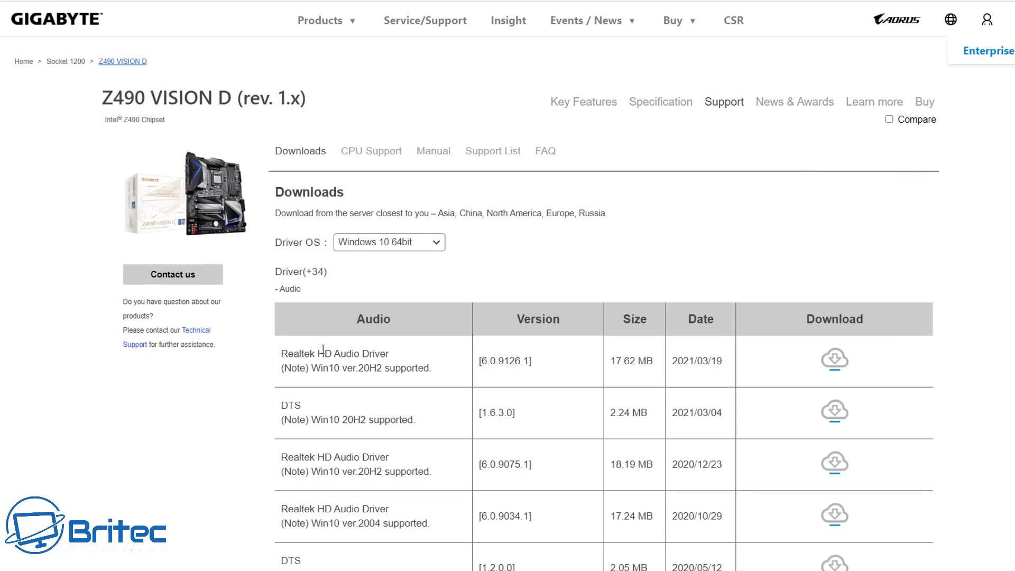
pyautogui.scroll(-3)
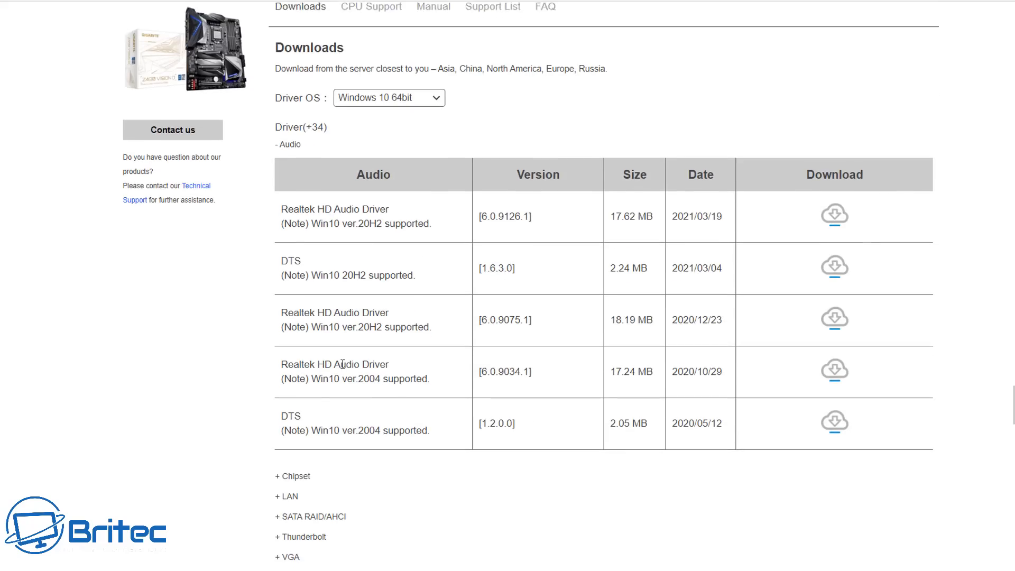
pyautogui.scroll(-3)
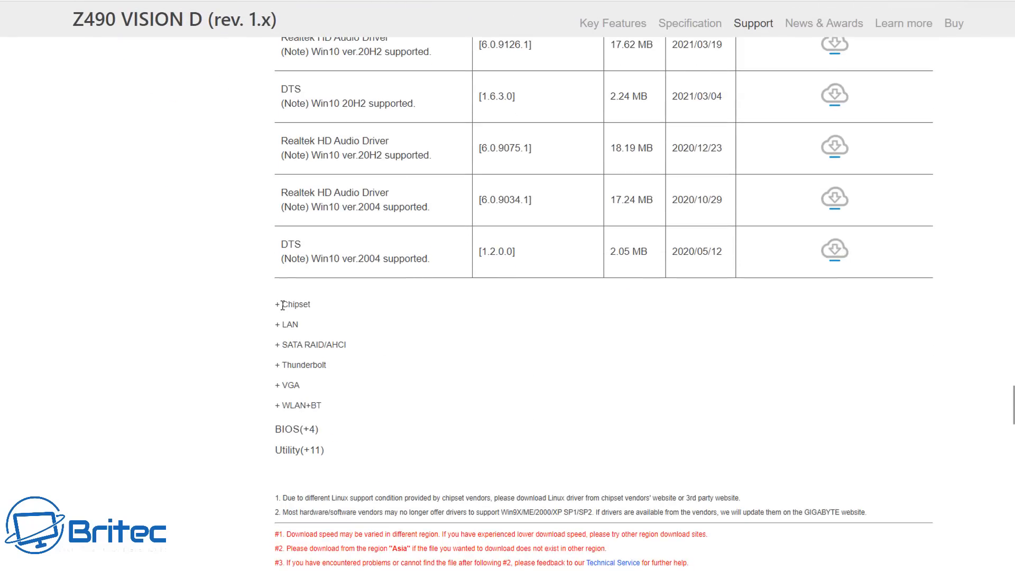
pyautogui.click(291, 305)
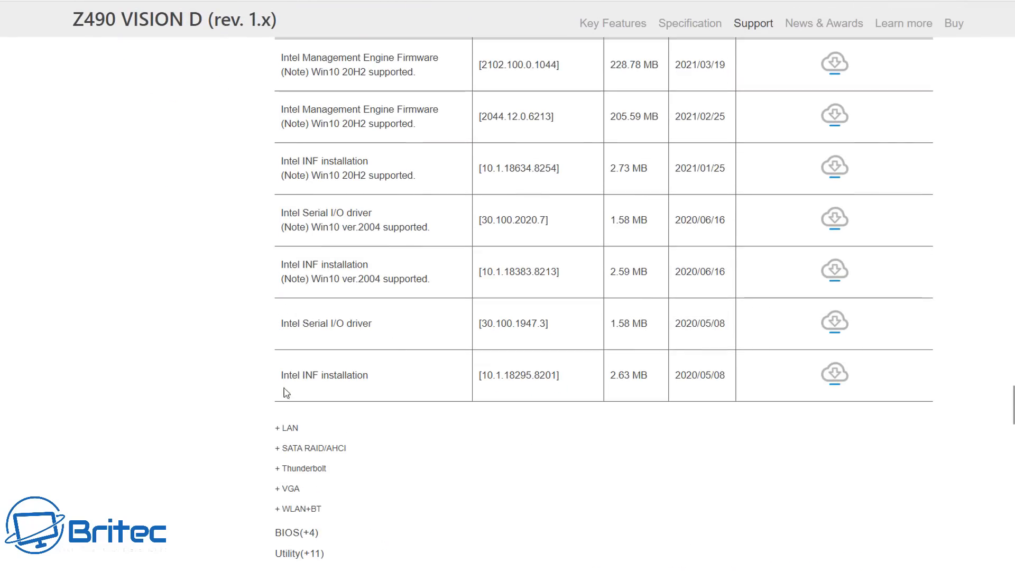
pyautogui.click(285, 427)
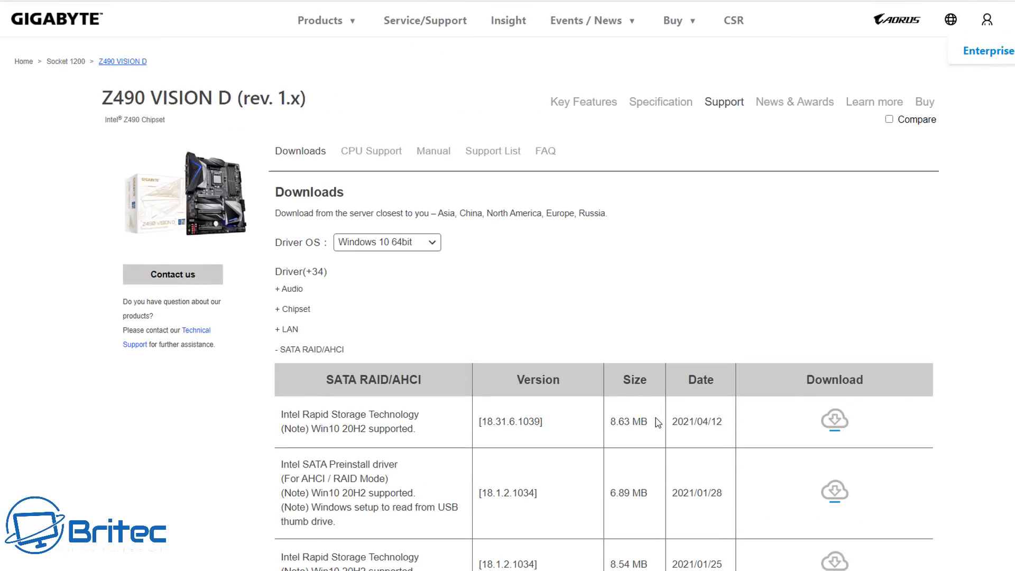
pyautogui.moveTo(511, 414)
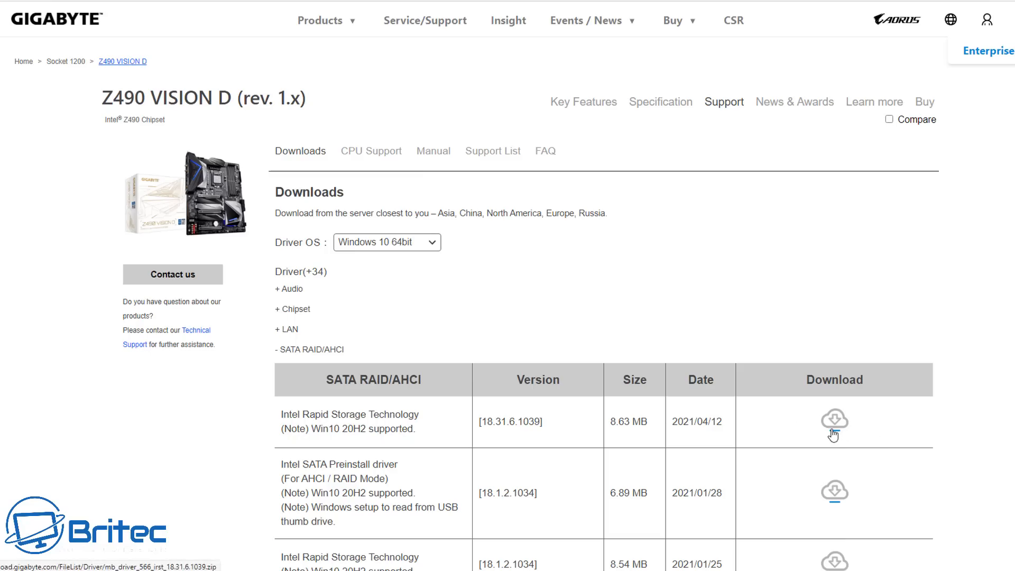
pyautogui.click(834, 419)
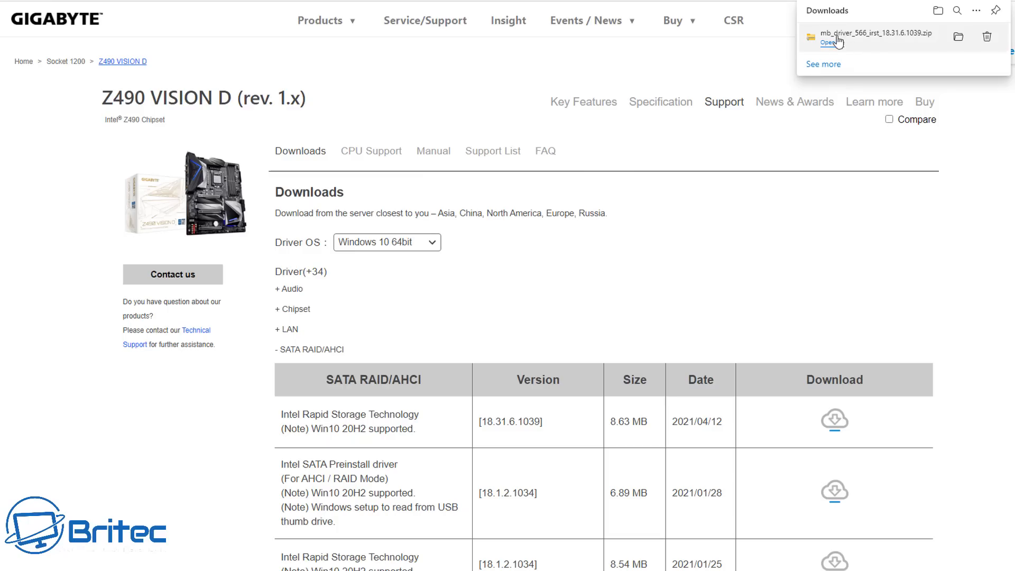
pyautogui.click(823, 42)
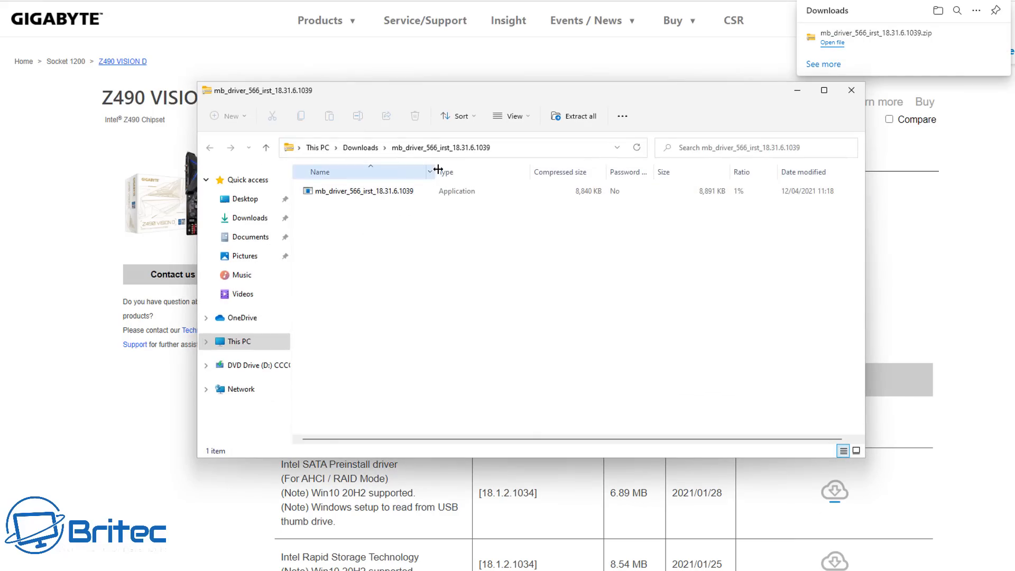
pyautogui.click(362, 190)
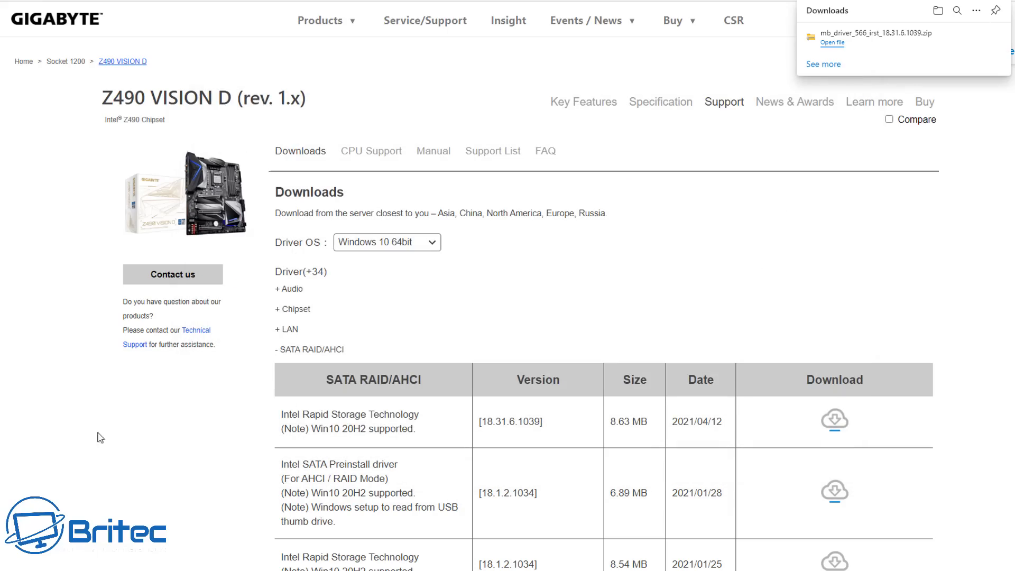
# Search Windows for 'sys' and launch System Information to see this PC's summary.
pyautogui.click(448, 558)
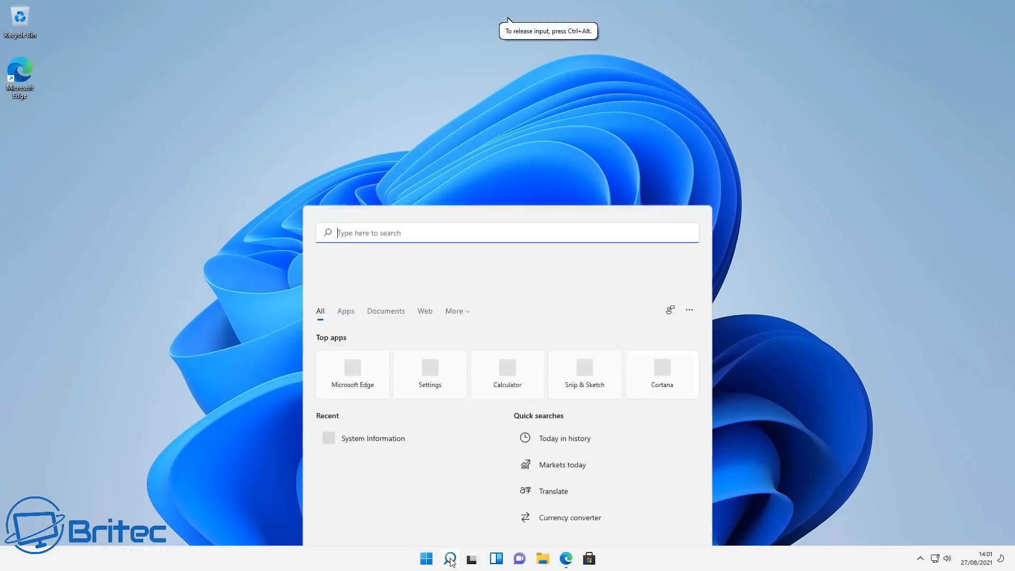
pyautogui.write('system')
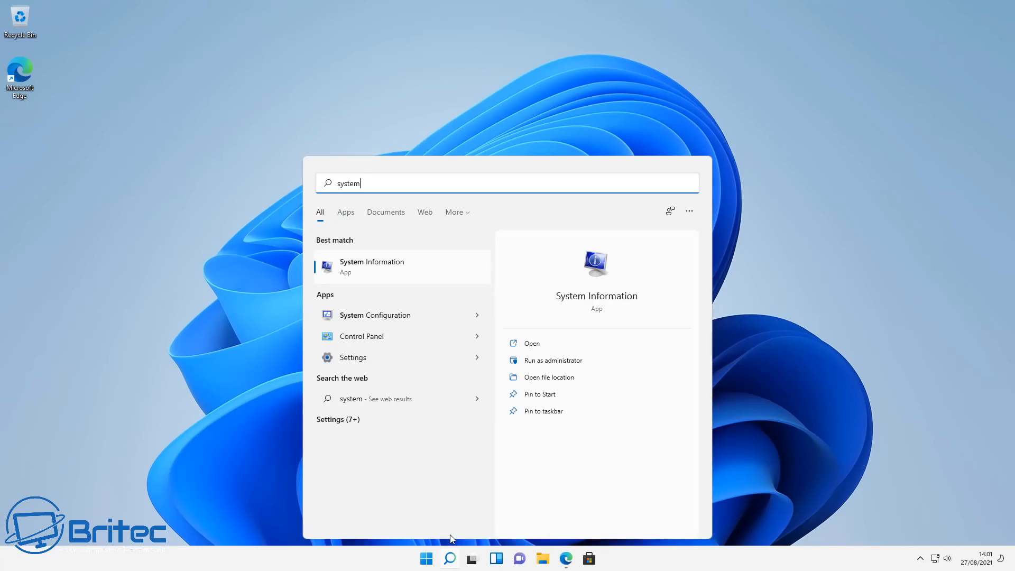
pyautogui.moveTo(383, 267)
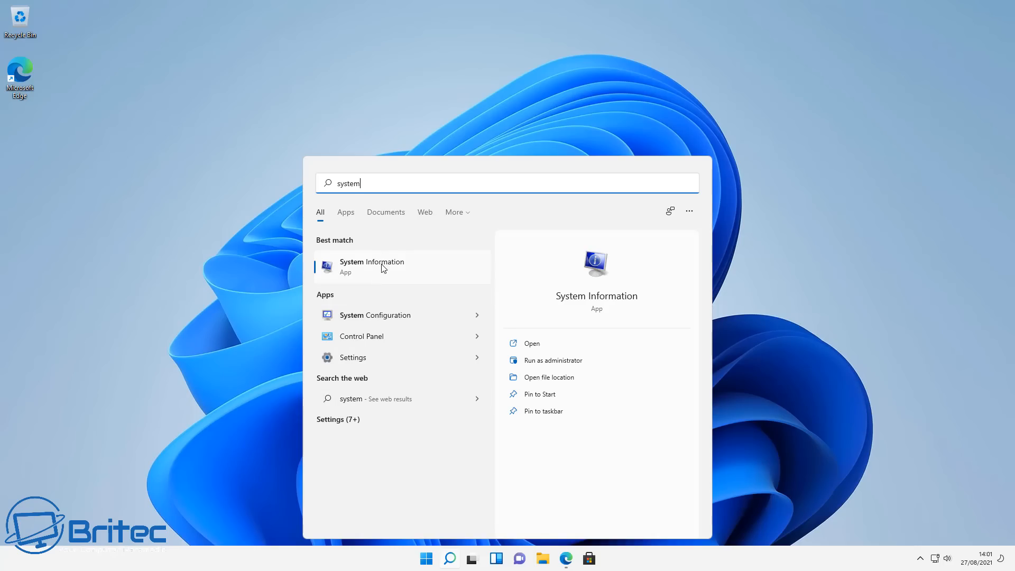
pyautogui.click(371, 266)
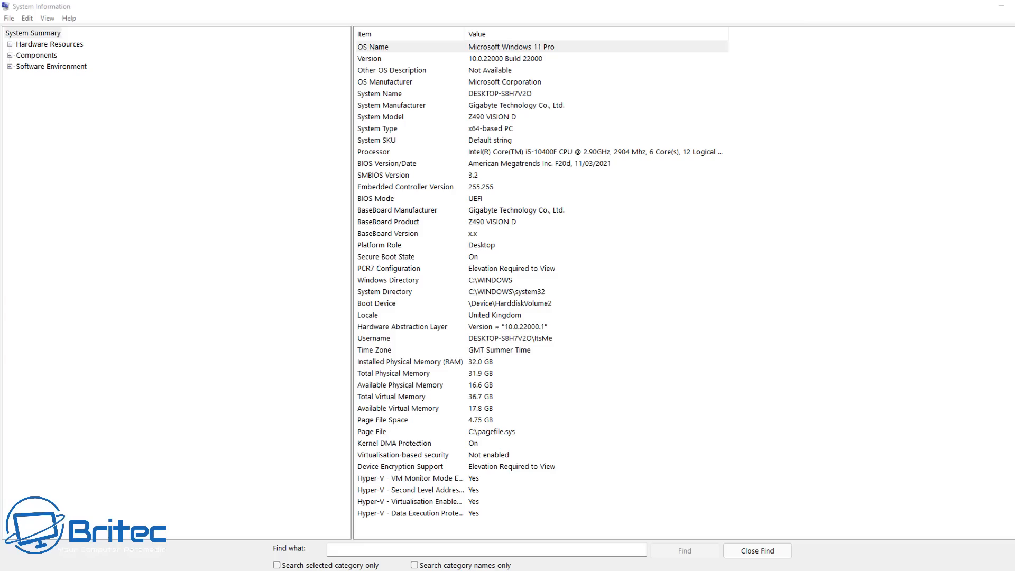
pyautogui.click(33, 33)
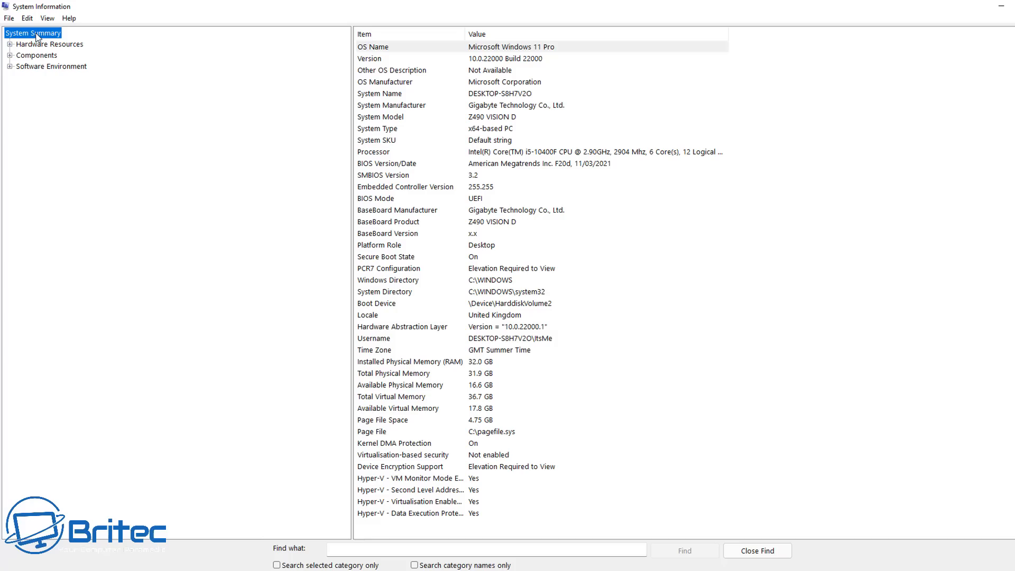
pyautogui.moveTo(192, 97)
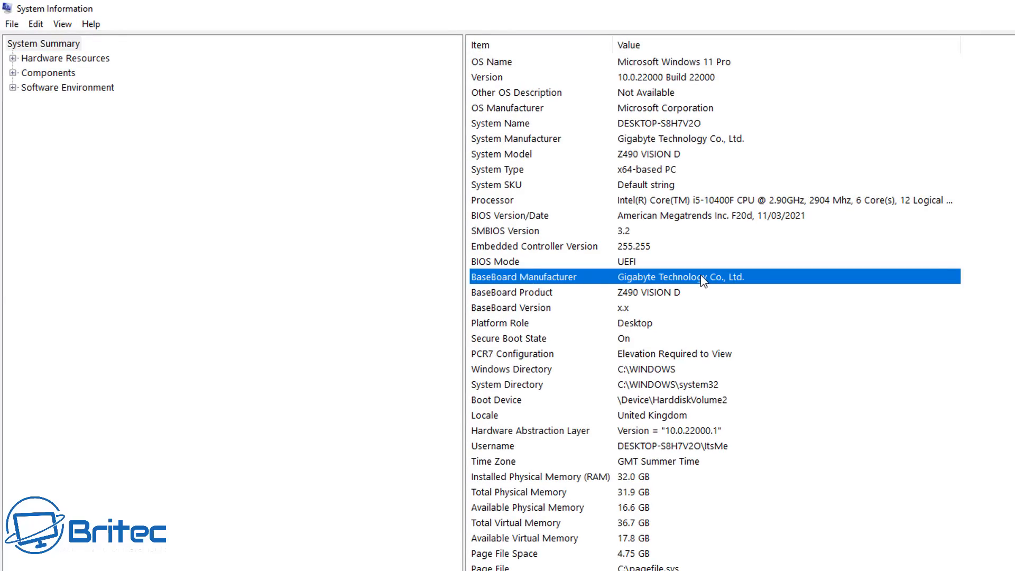
pyautogui.moveTo(508, 298)
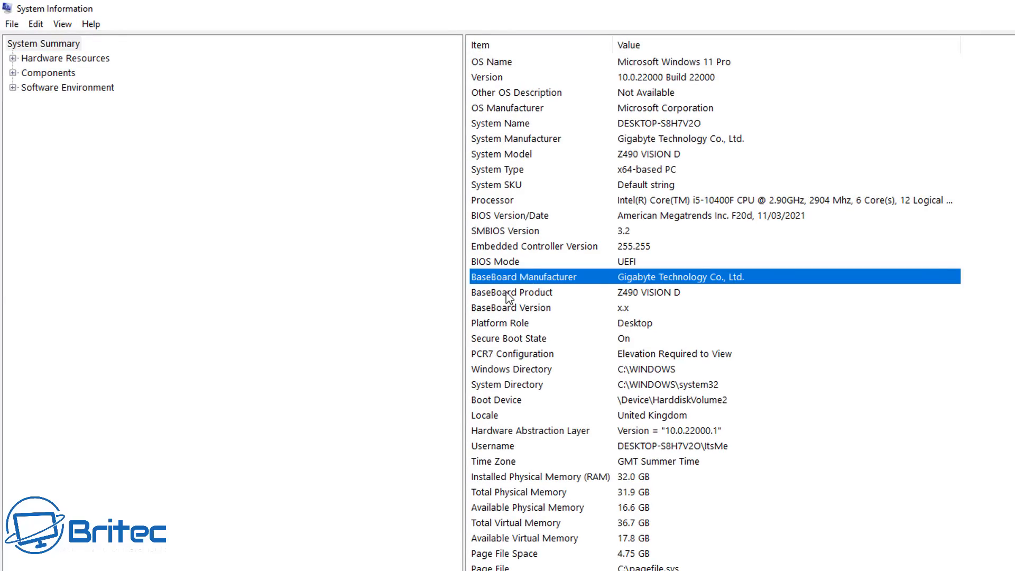
pyautogui.click(511, 292)
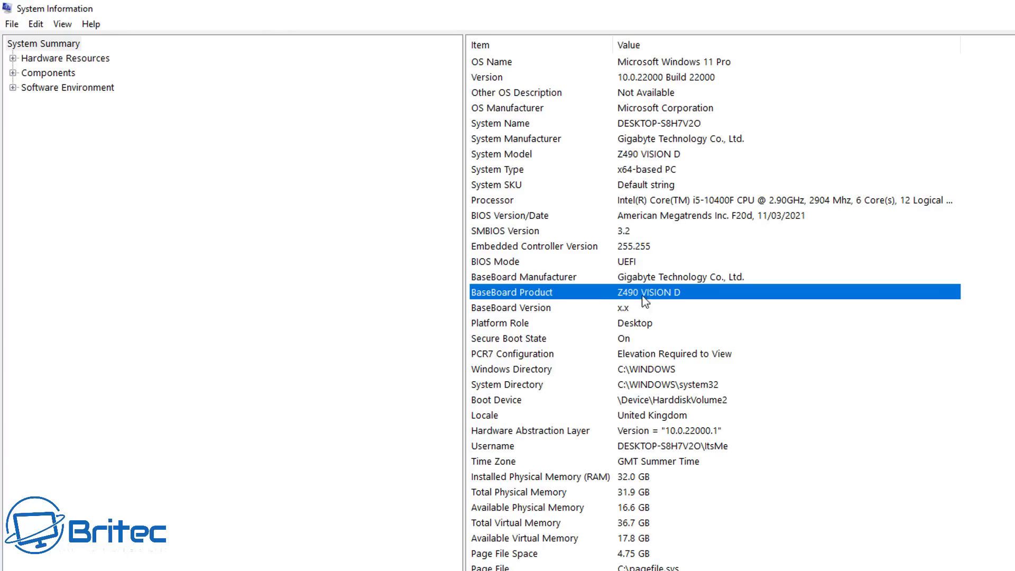
pyautogui.click(524, 276)
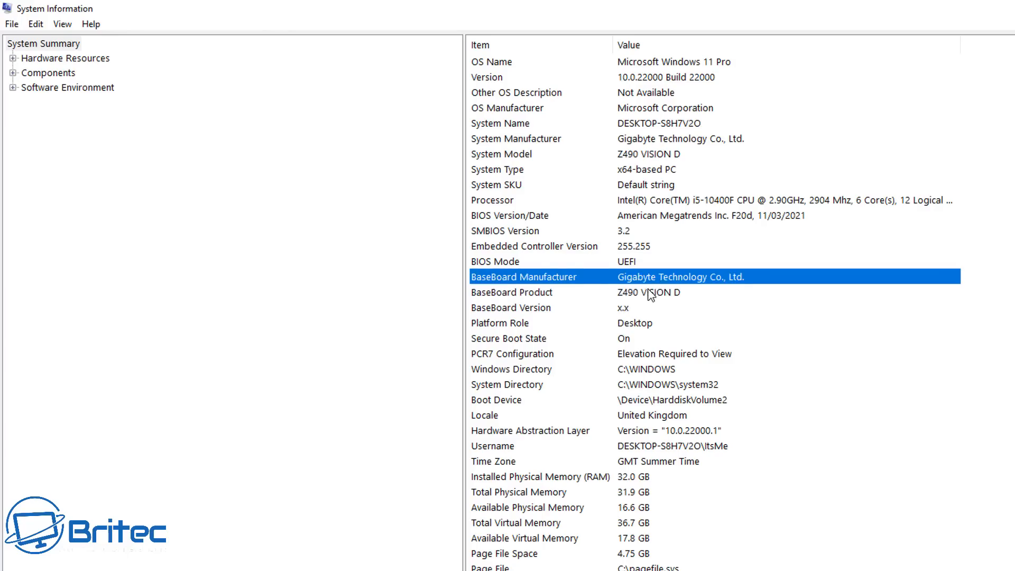
pyautogui.moveTo(655, 304)
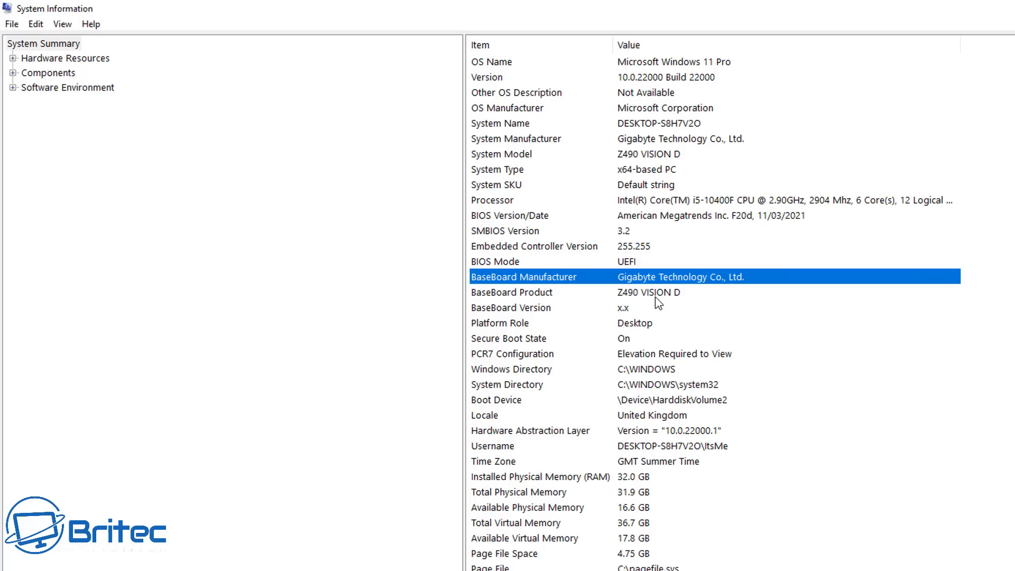
pyautogui.moveTo(626, 373)
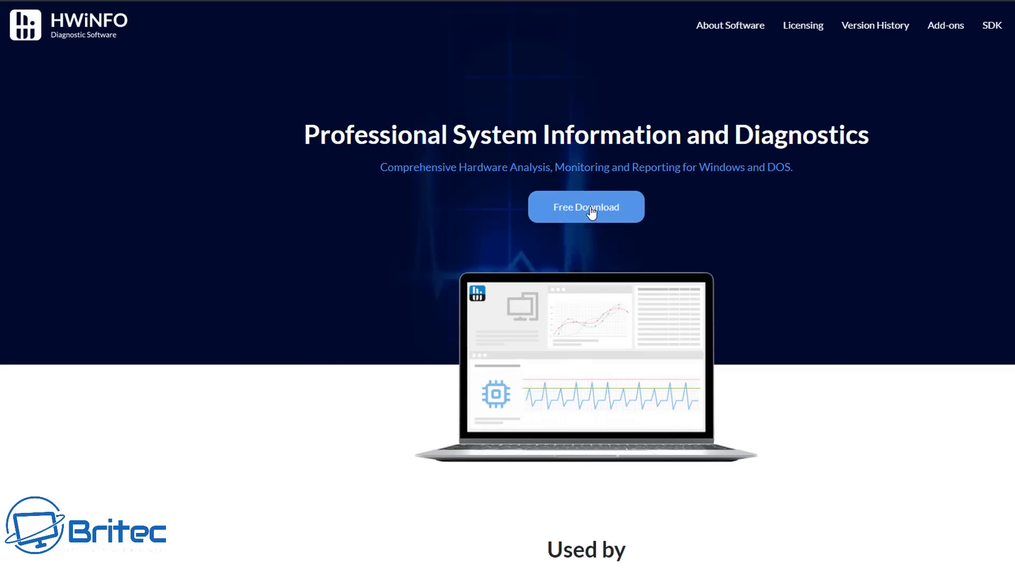
# Download the portable Windows edition of HWiNFO from the Local (U.S.) mirror.
pyautogui.click(584, 206)
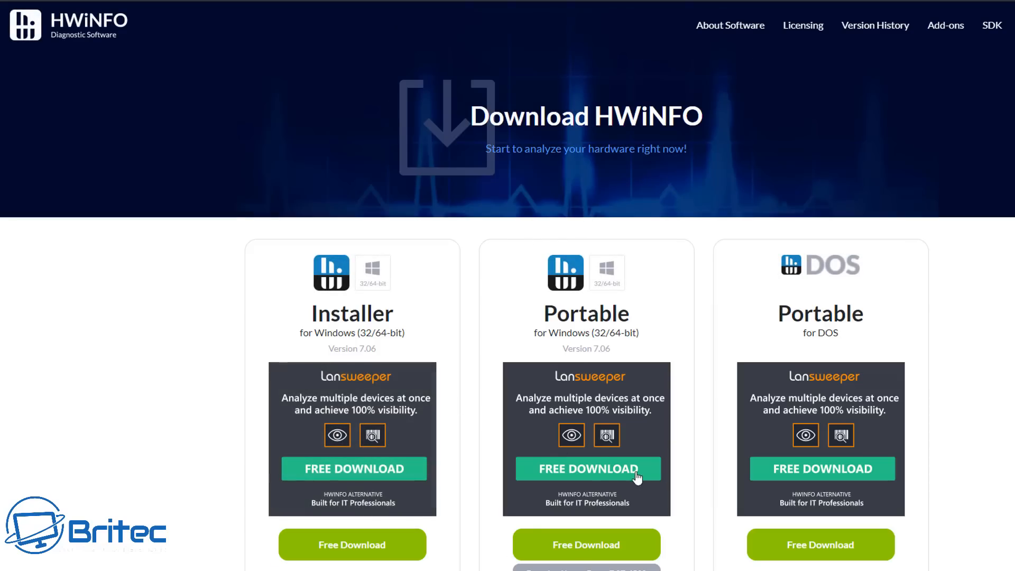
pyautogui.moveTo(586, 544)
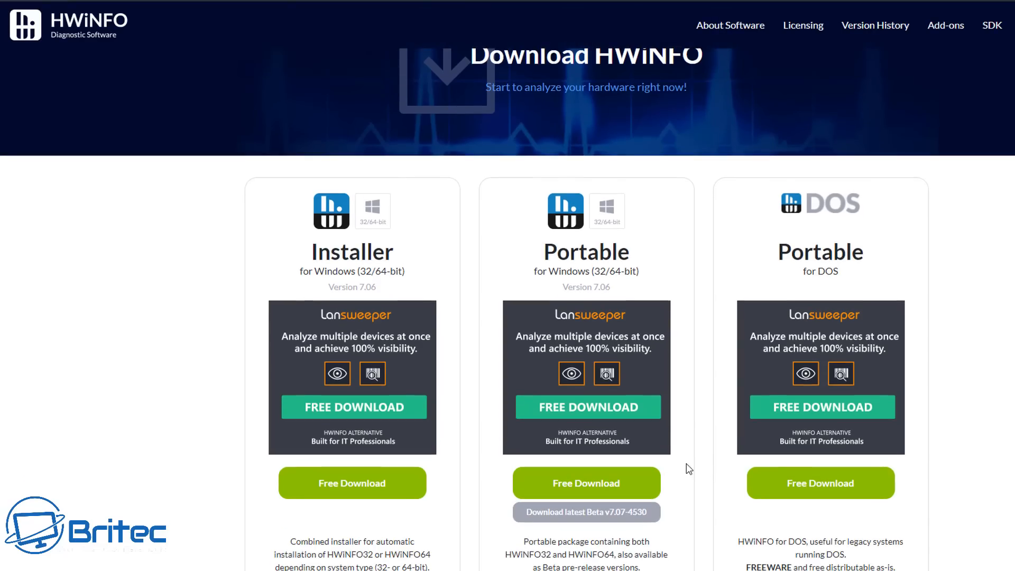
pyautogui.click(585, 483)
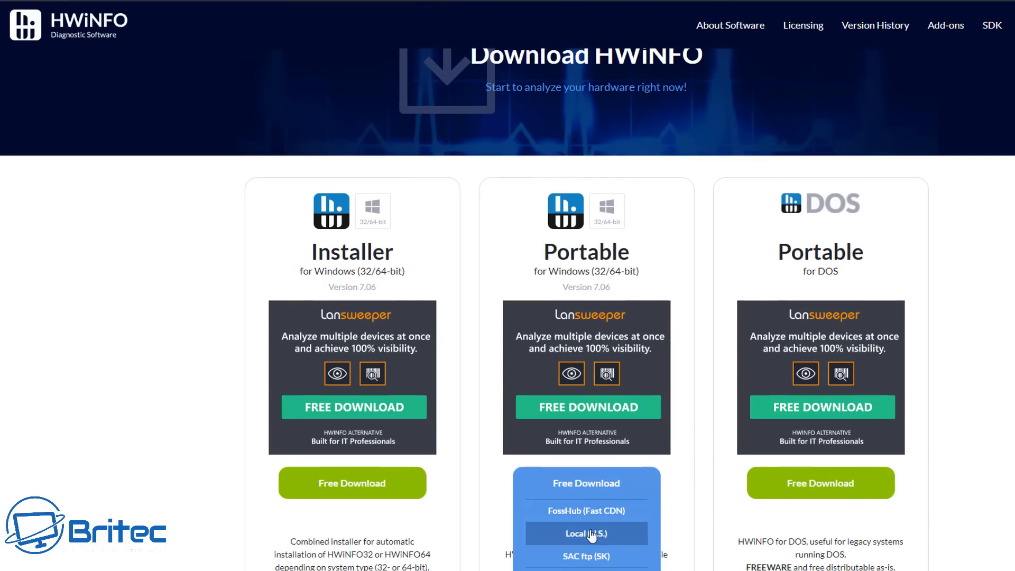
pyautogui.click(585, 533)
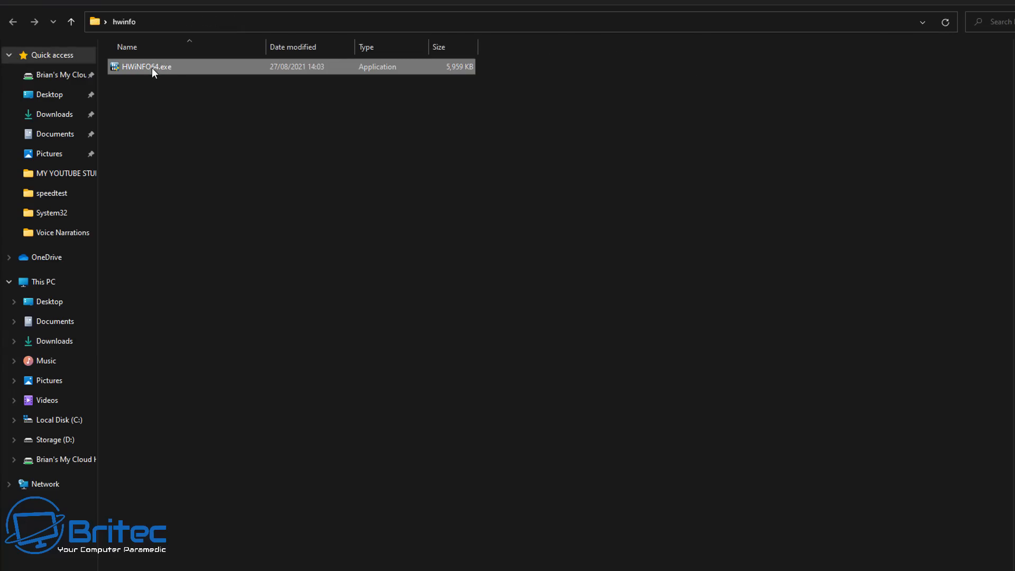
# Launch HWiNFO64.exe and run it with its full interface.
pyautogui.doubleClick(144, 66)
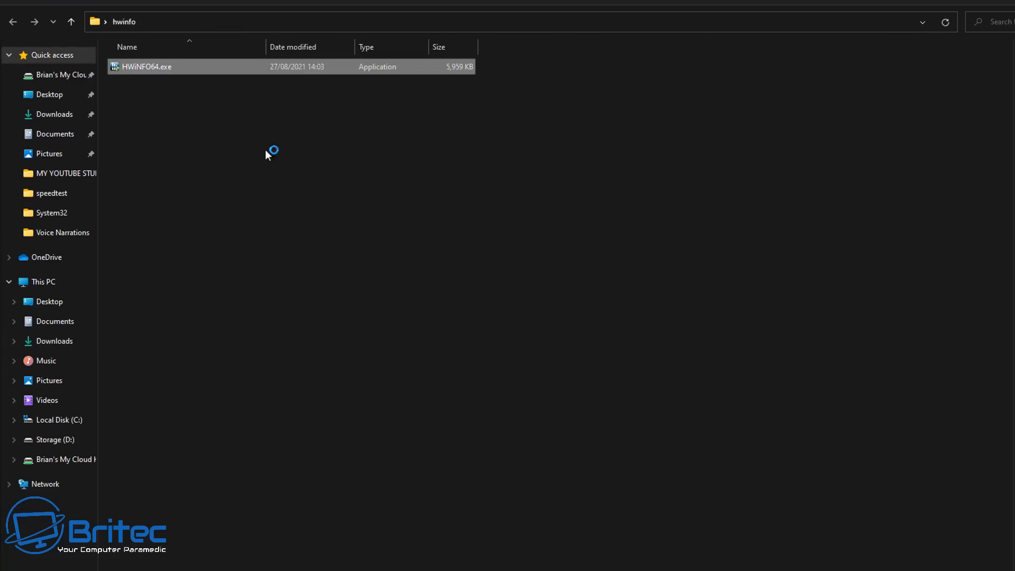
pyautogui.doubleClick(147, 65)
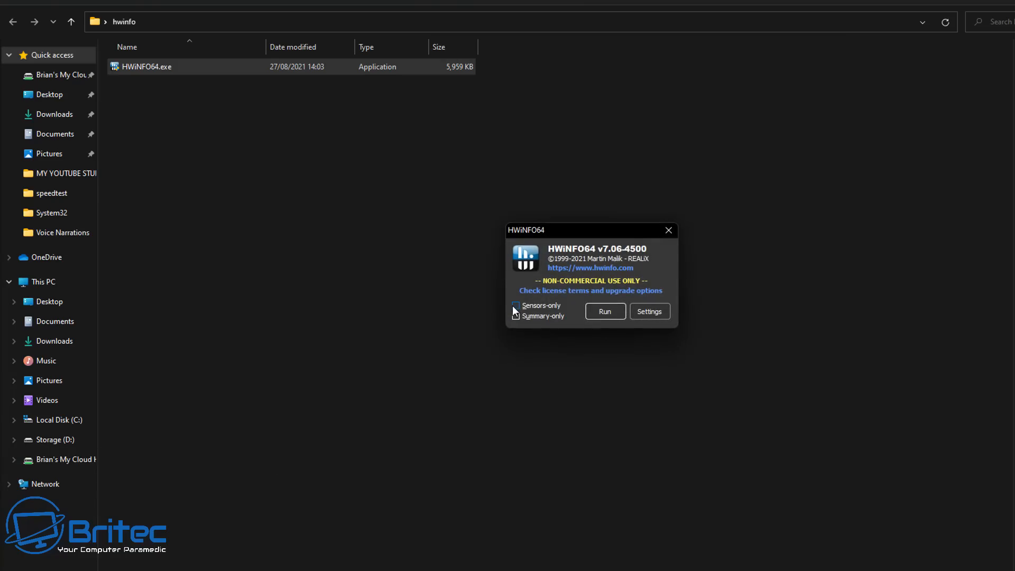
pyautogui.click(515, 304)
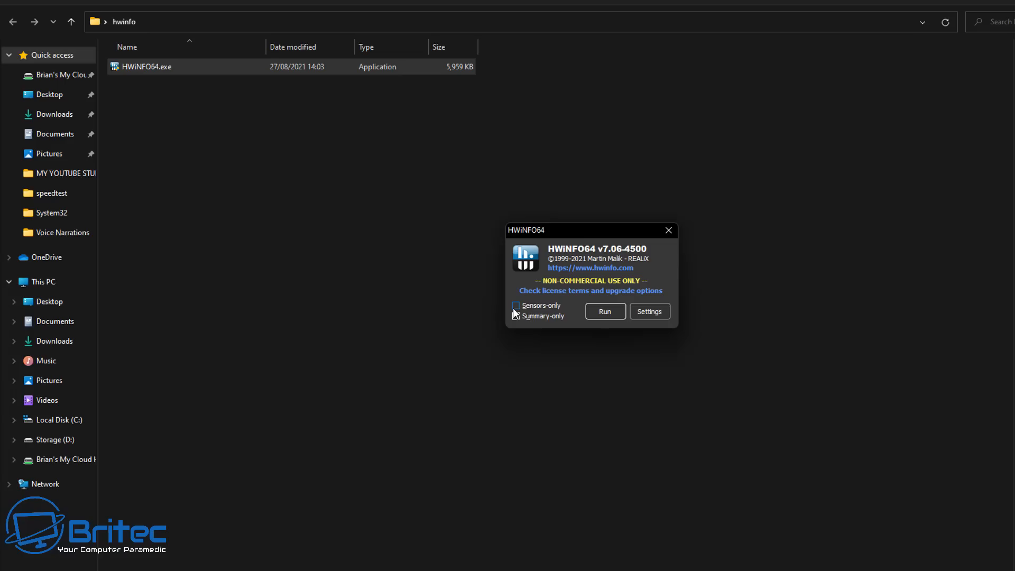
pyautogui.click(604, 311)
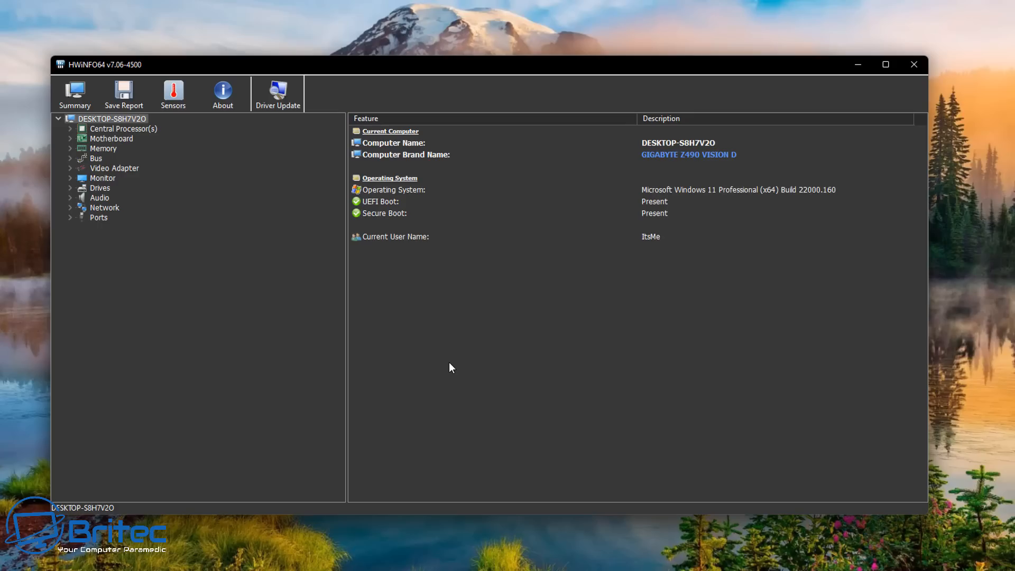
pyautogui.rightClick(688, 154)
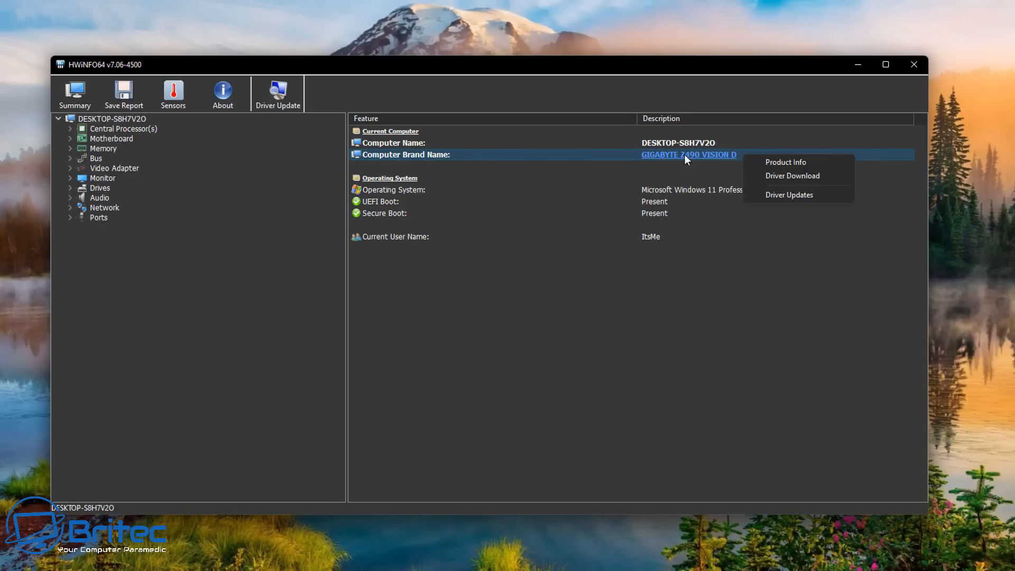
pyautogui.moveTo(792, 176)
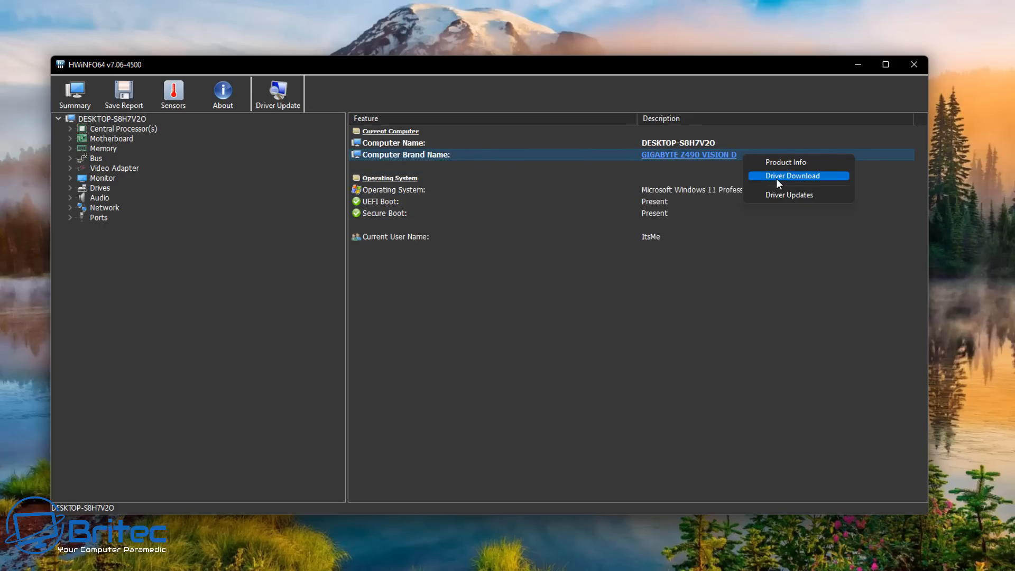
pyautogui.moveTo(680, 164)
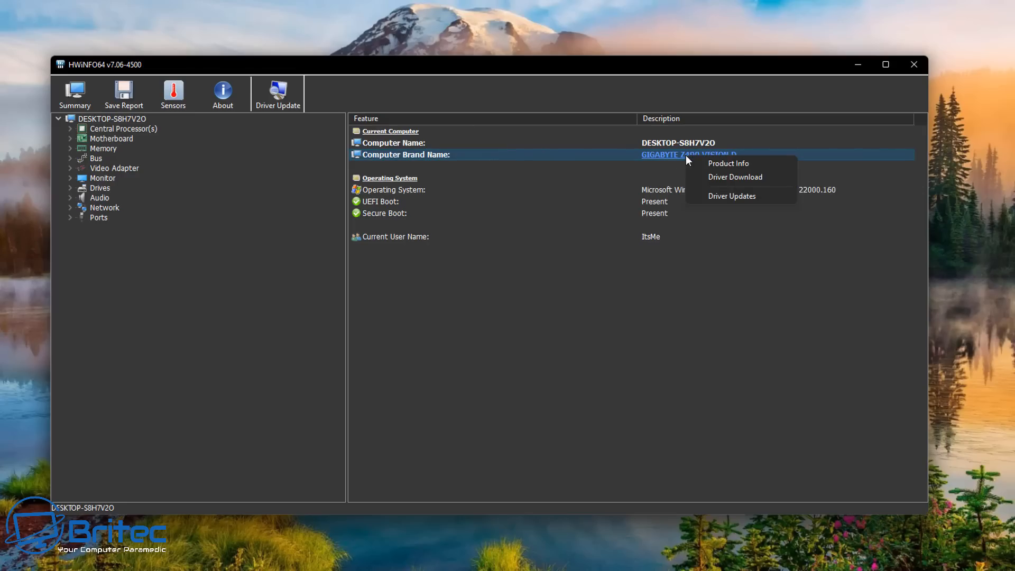
pyautogui.moveTo(734, 176)
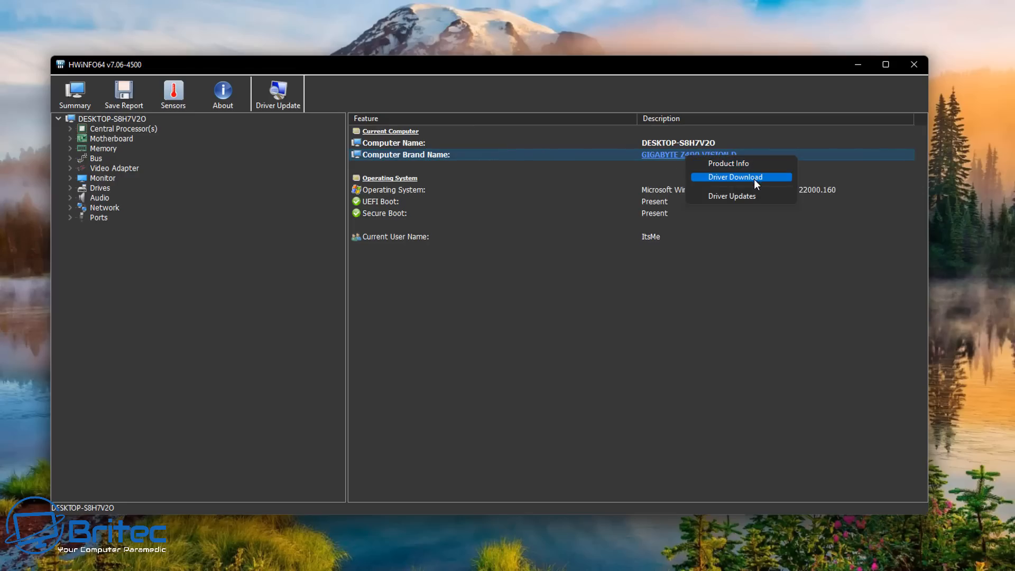
pyautogui.moveTo(747, 196)
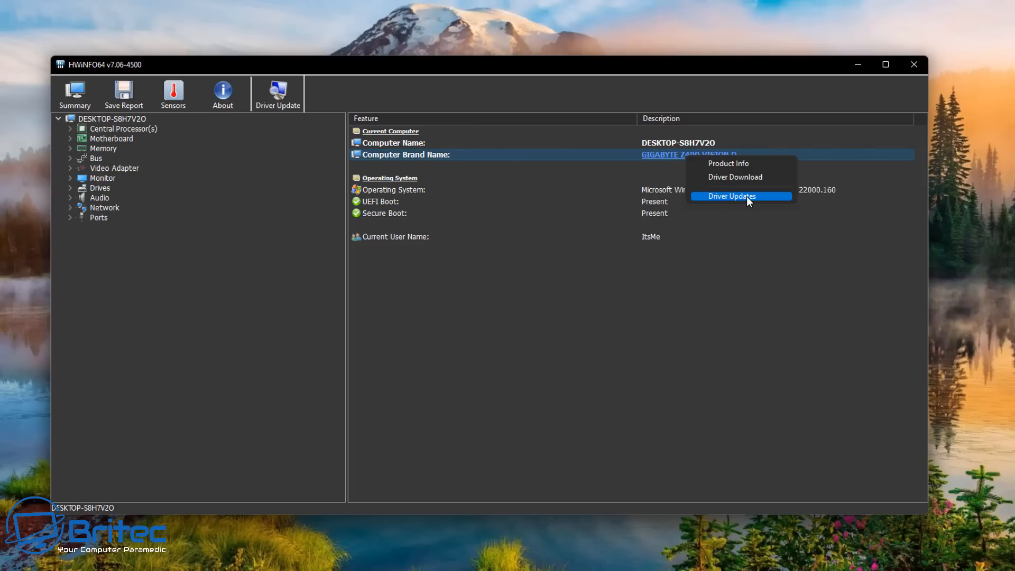
pyautogui.moveTo(744, 163)
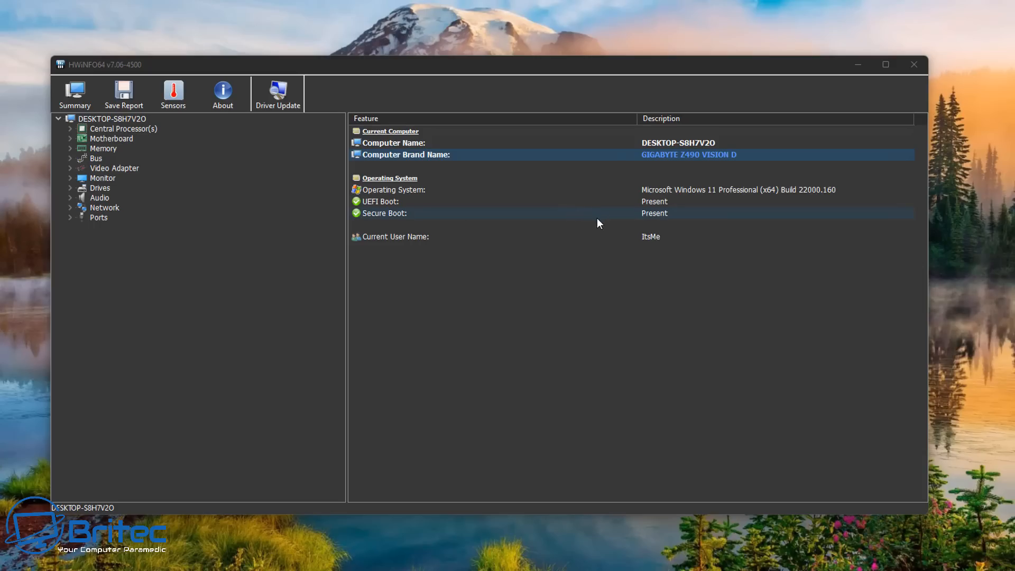
pyautogui.moveTo(416, 223)
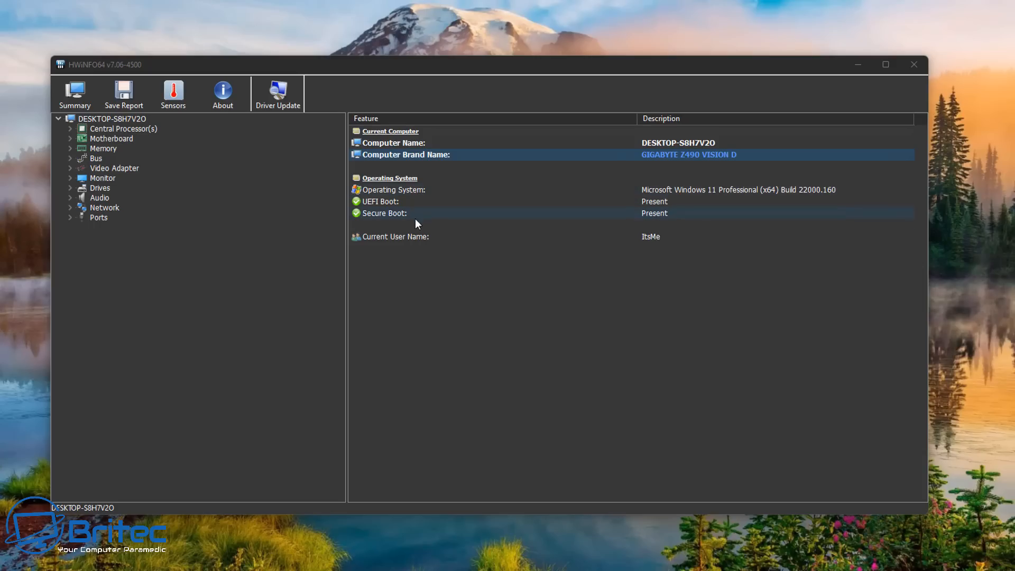
pyautogui.click(414, 212)
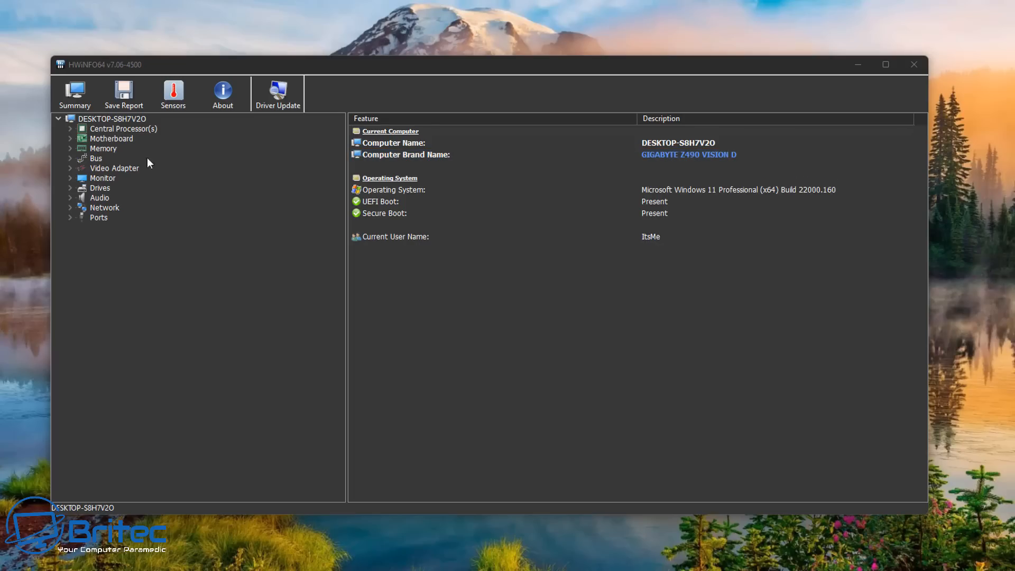
pyautogui.click(111, 137)
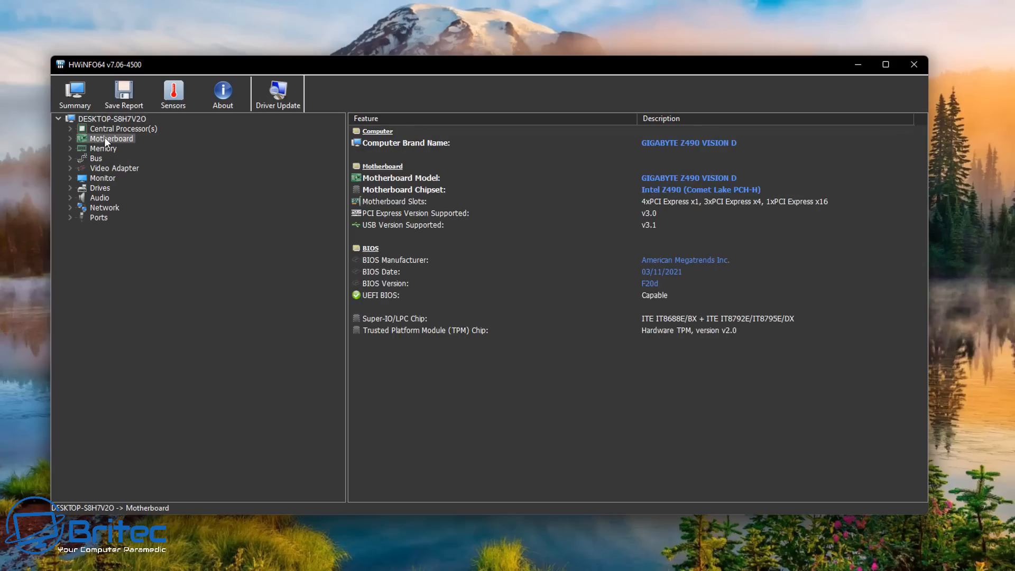
# Expand the Motherboard branch and follow the GIGABYTE Z490 VISION D model link.
pyautogui.click(69, 137)
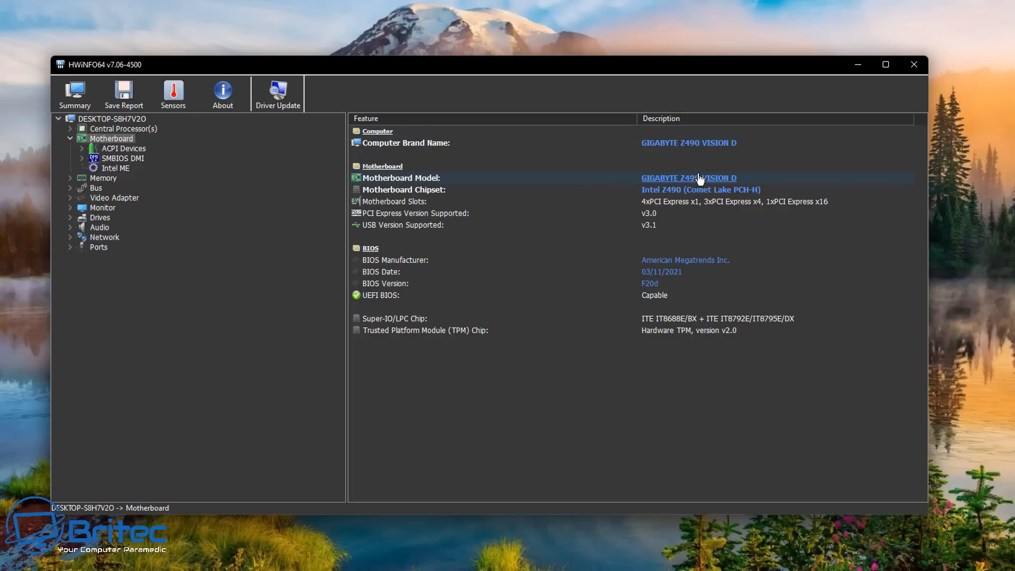
pyautogui.click(453, 318)
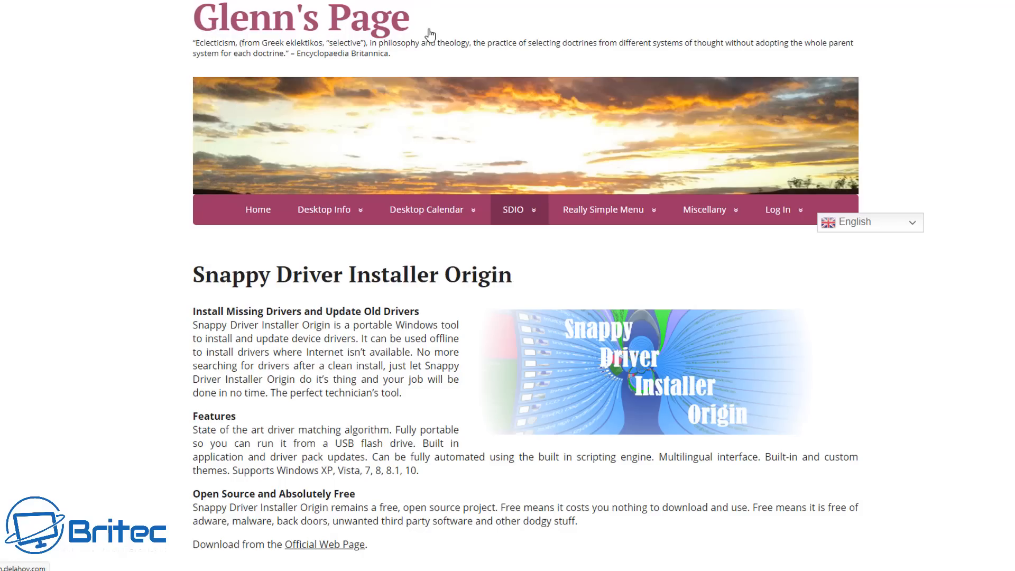
pyautogui.moveTo(102, 198)
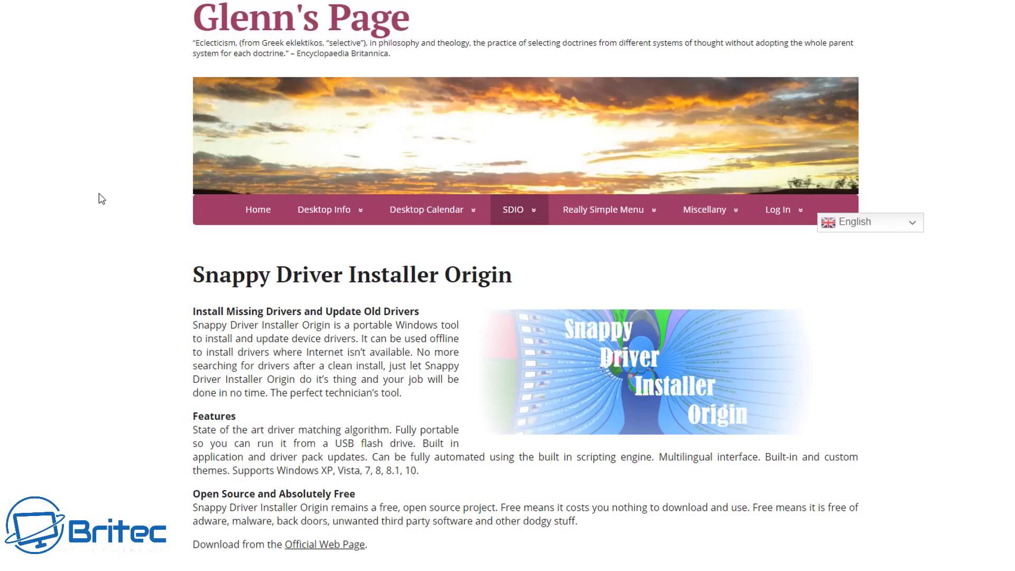
pyautogui.moveTo(119, 287)
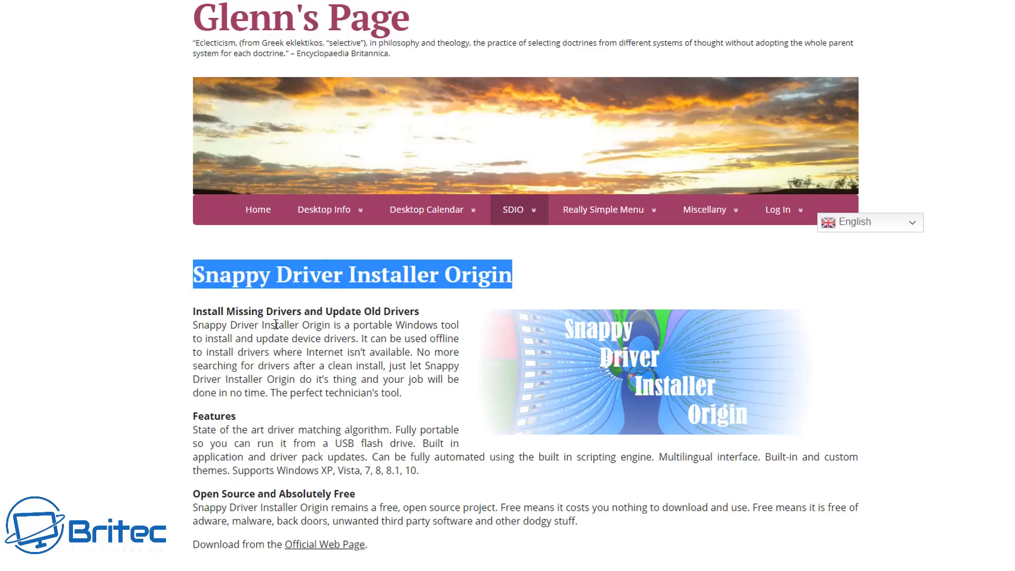
# Highlight key lines on Glenn's SDIO page, then go to the official SDIO site.
pyautogui.click(413, 310)
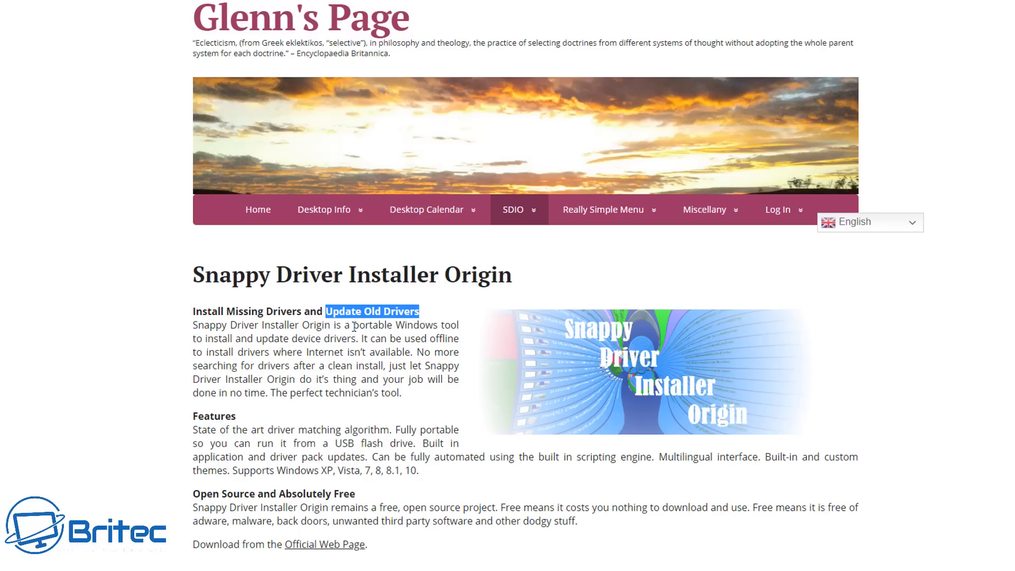
pyautogui.moveTo(354, 325); pyautogui.dragTo(454, 324)
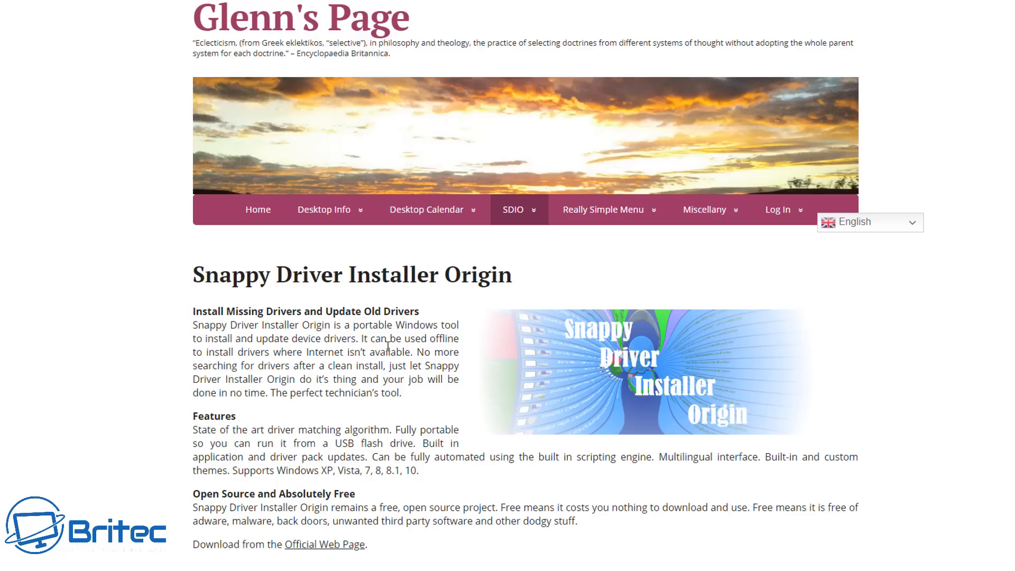
pyautogui.moveTo(368, 439)
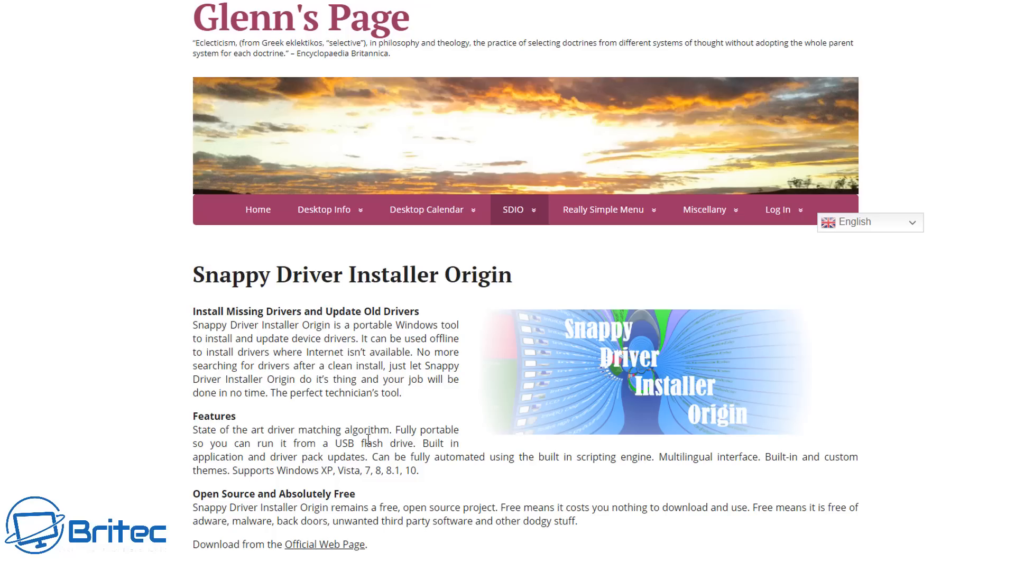
pyautogui.moveTo(322, 469); pyautogui.dragTo(411, 469)
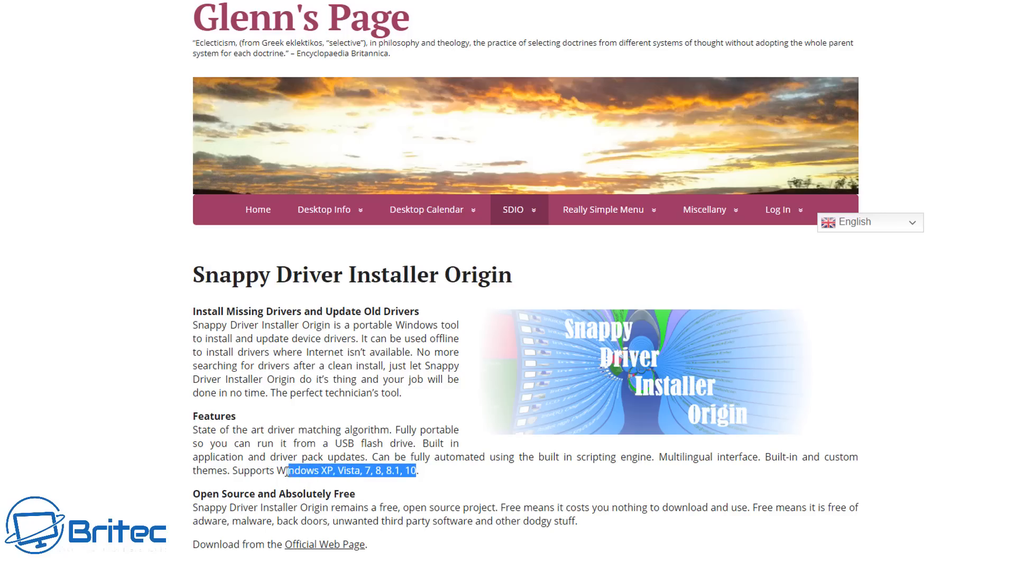
pyautogui.click(320, 427)
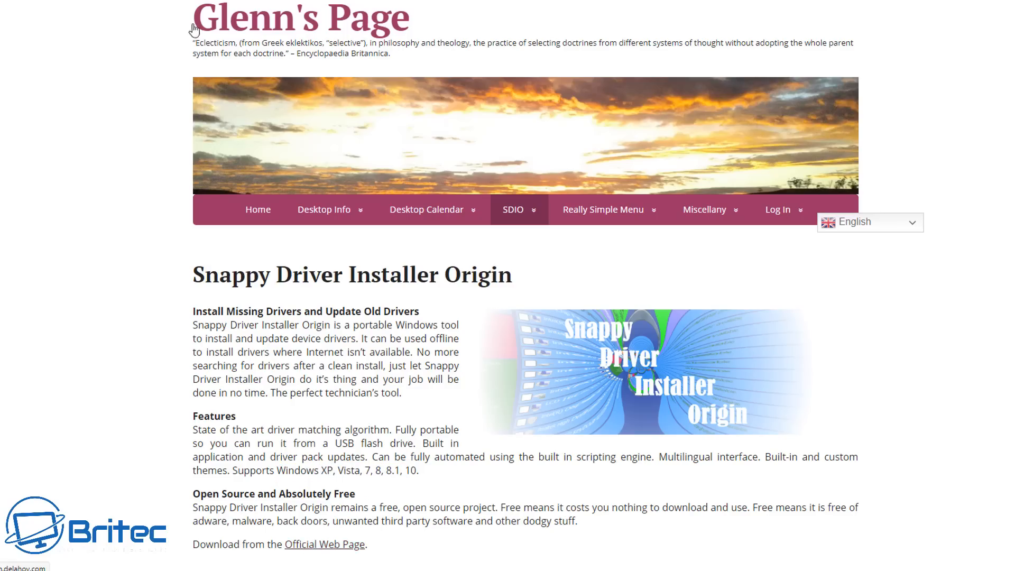
pyautogui.click(325, 543)
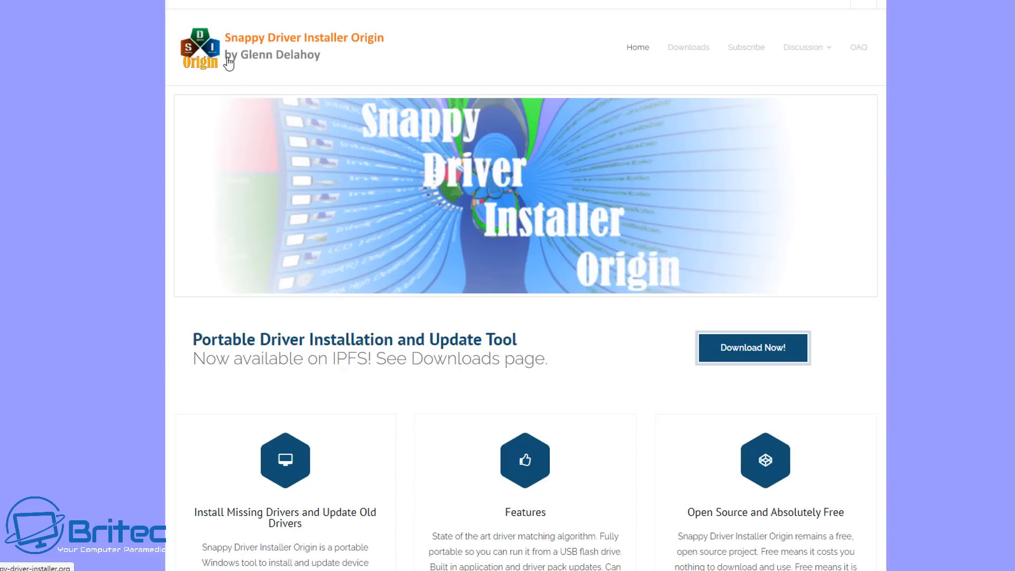
pyautogui.moveTo(311, 62)
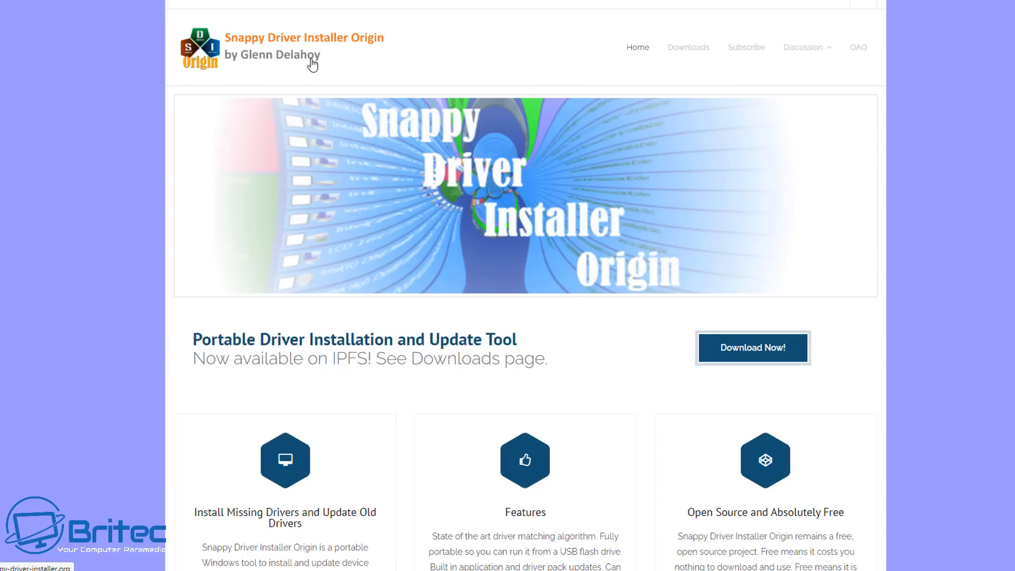
pyautogui.moveTo(238, 64)
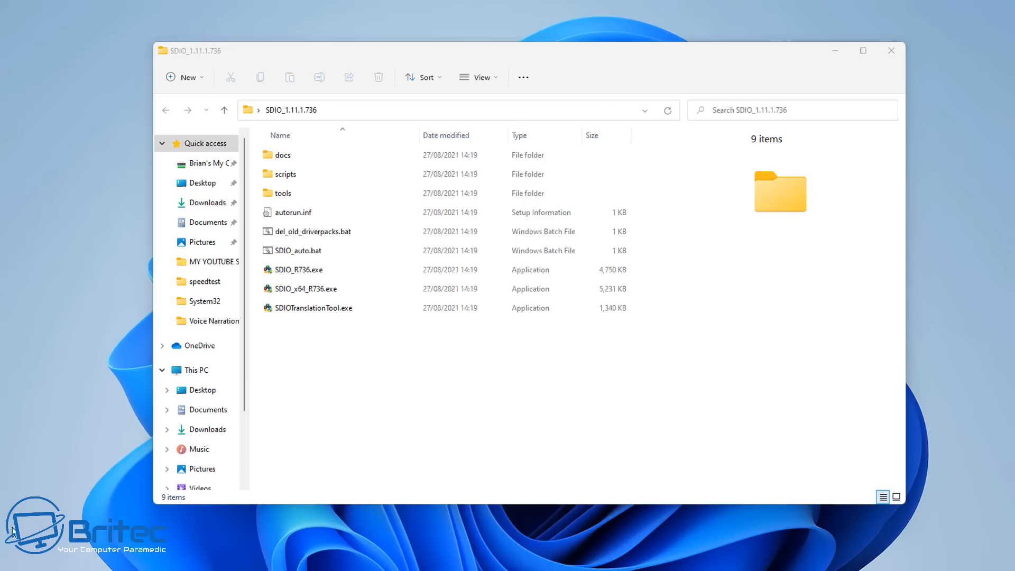
pyautogui.moveTo(368, 408)
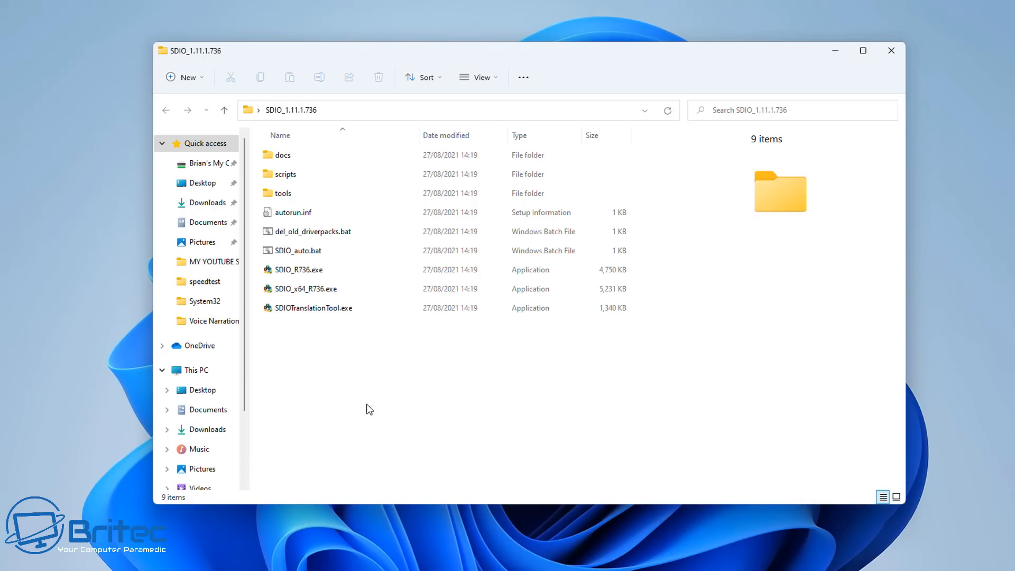
# Launch SDIO_x64_R736.exe from the SDIO_1.11.1.736 folder.
pyautogui.click(305, 289)
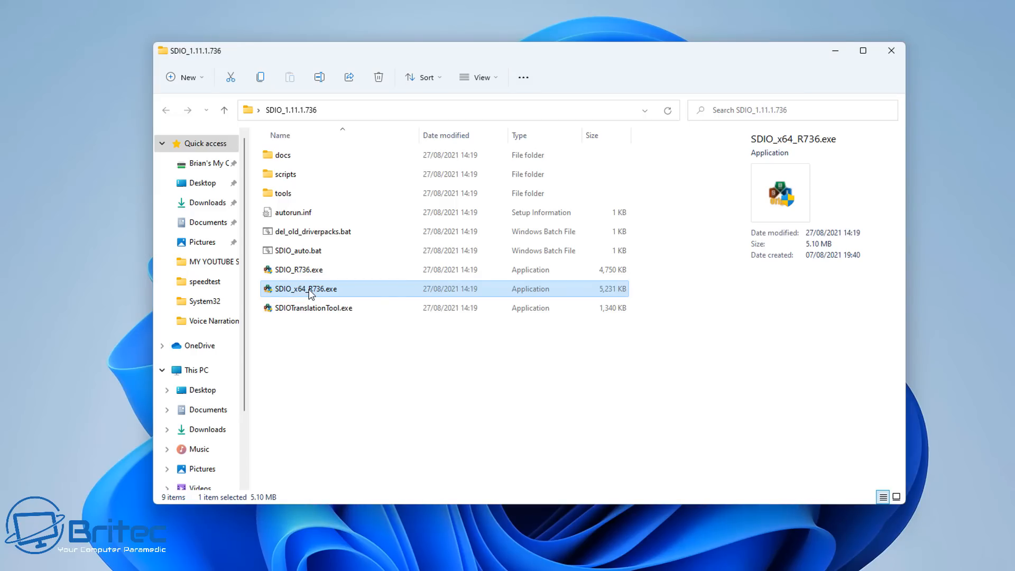
pyautogui.doubleClick(304, 287)
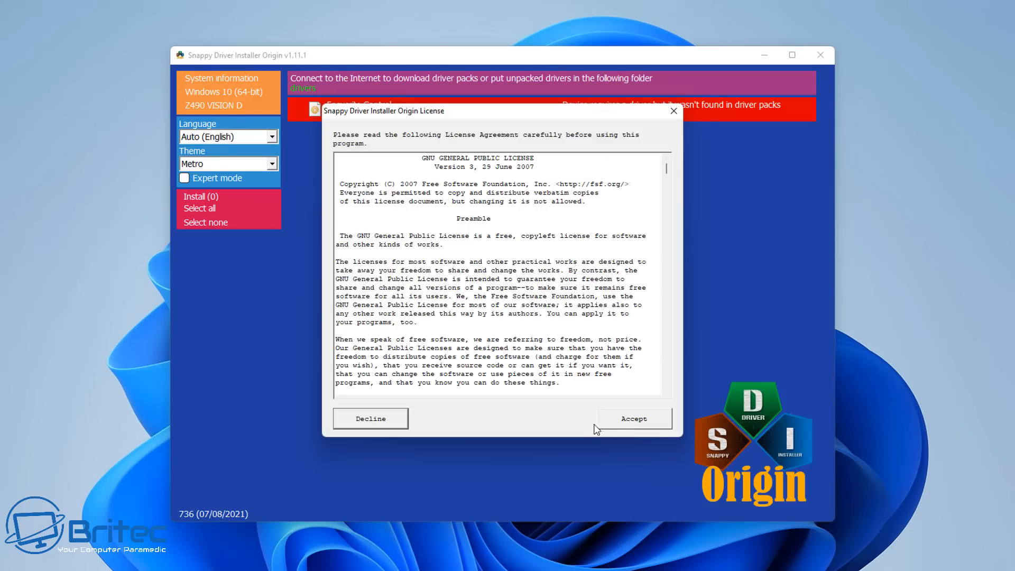
# Accept the GNU GPL licence to reach the SDIO Welcome screen.
pyautogui.click(633, 419)
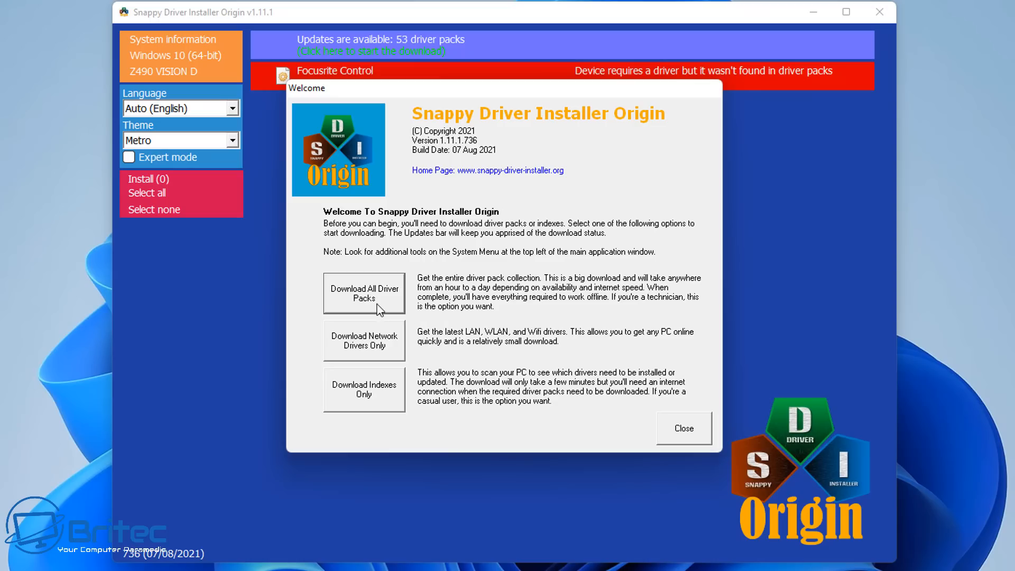
pyautogui.moveTo(582, 311)
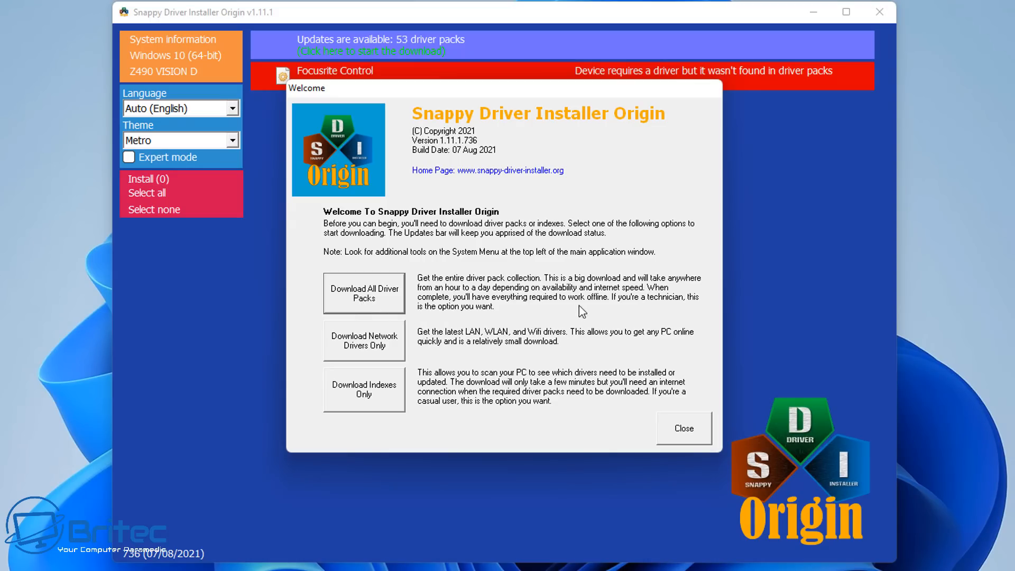
pyautogui.moveTo(653, 315)
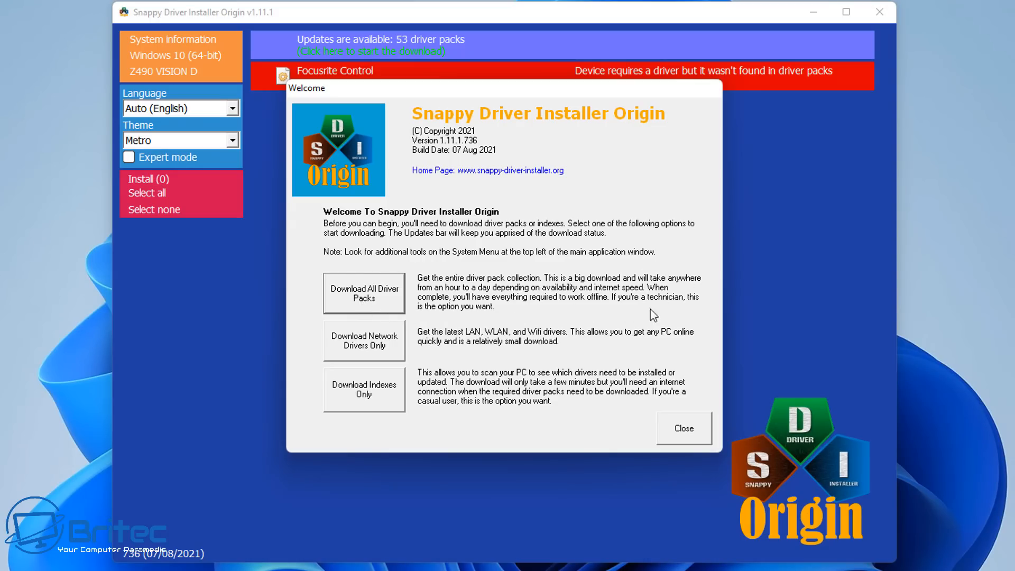
pyautogui.moveTo(691, 311)
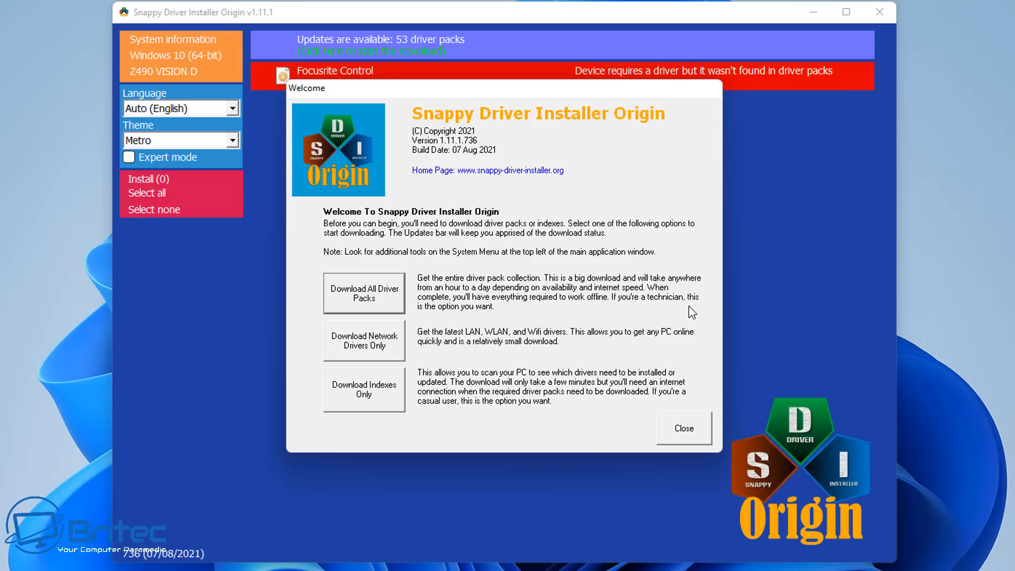
pyautogui.moveTo(351, 355)
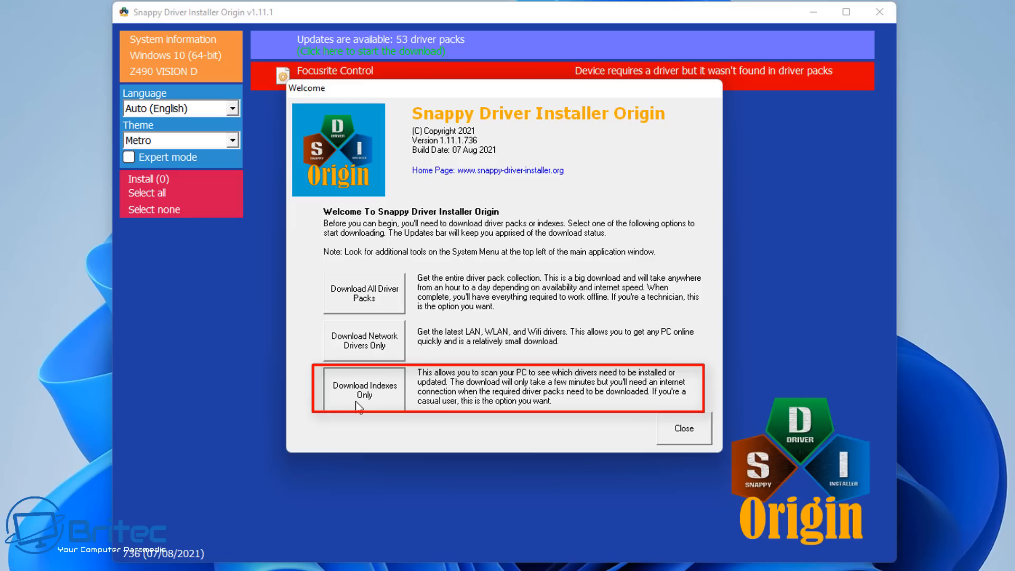
# Start the 16 MB Download Indexes Only from the Welcome window.
pyautogui.click(363, 389)
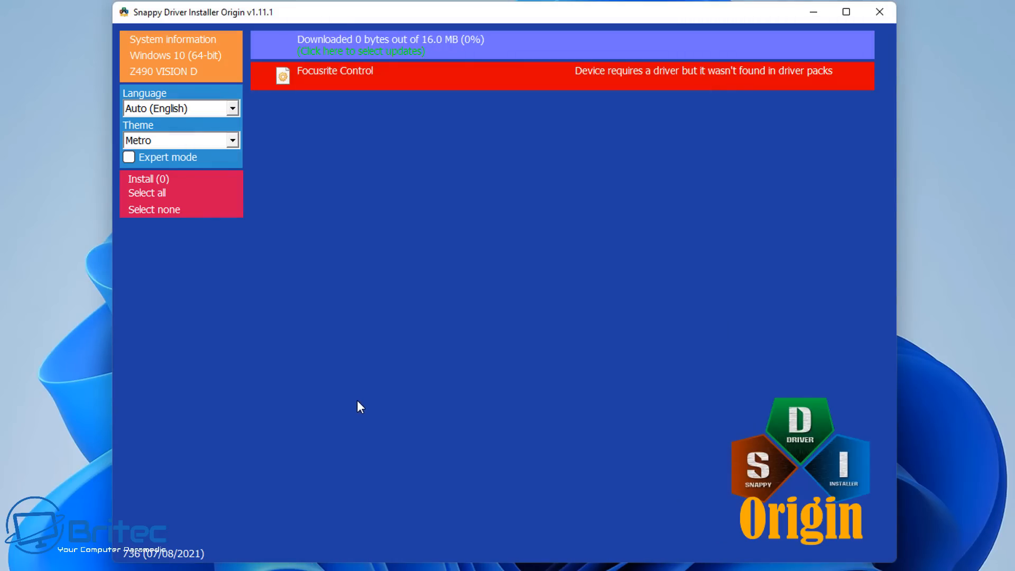
pyautogui.moveTo(362, 403)
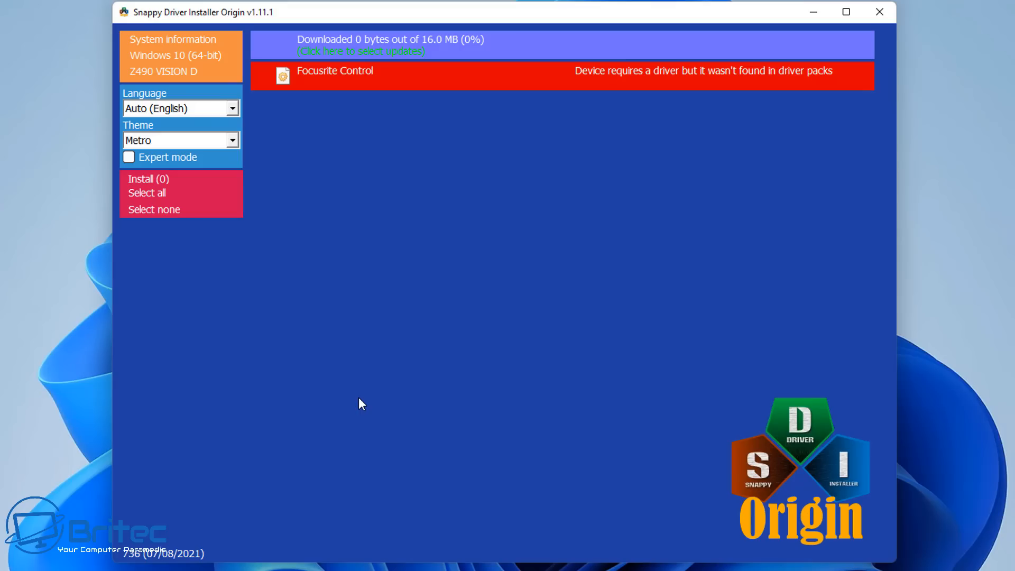
pyautogui.moveTo(363, 398)
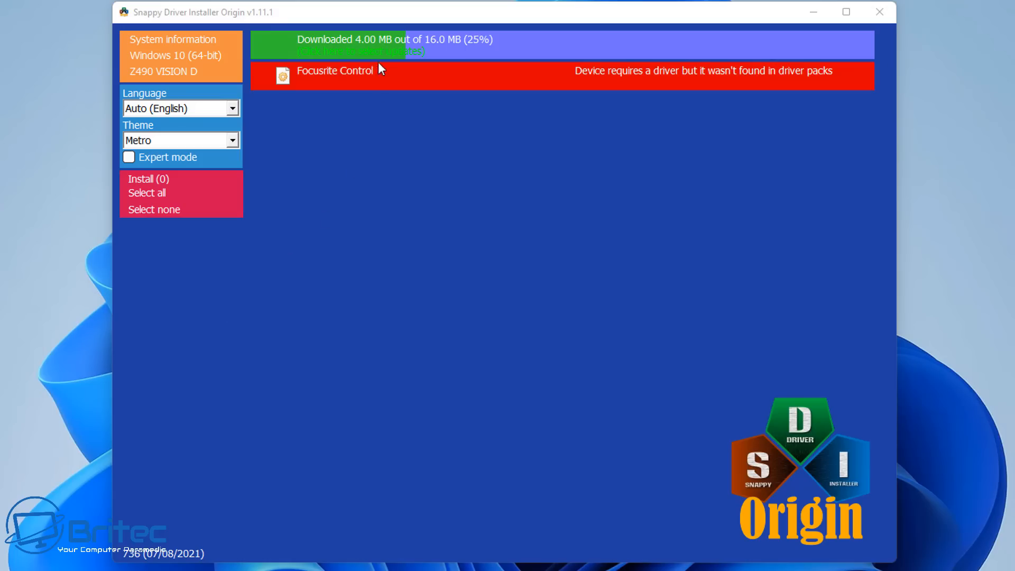
pyautogui.moveTo(218, 423)
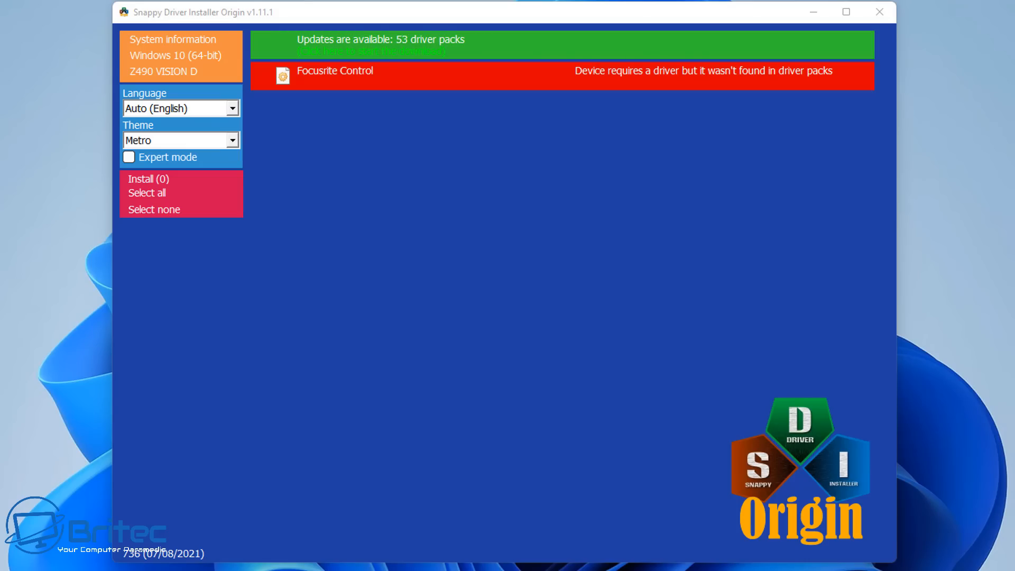
# Show the detected devices with driver updates, including Intel Wireless Bluetooth and Ethernet.
pyautogui.click(378, 44)
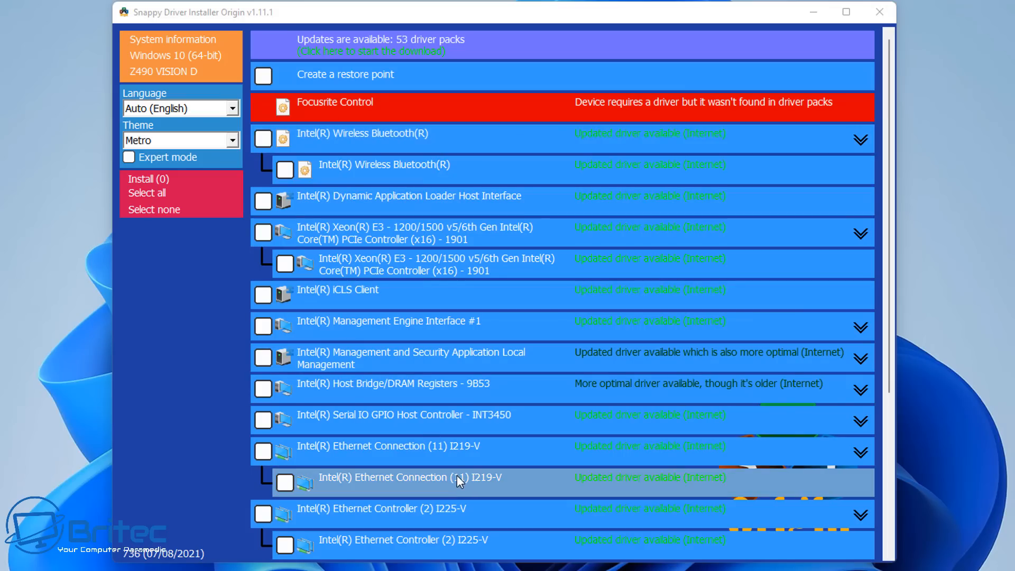
pyautogui.moveTo(378, 356)
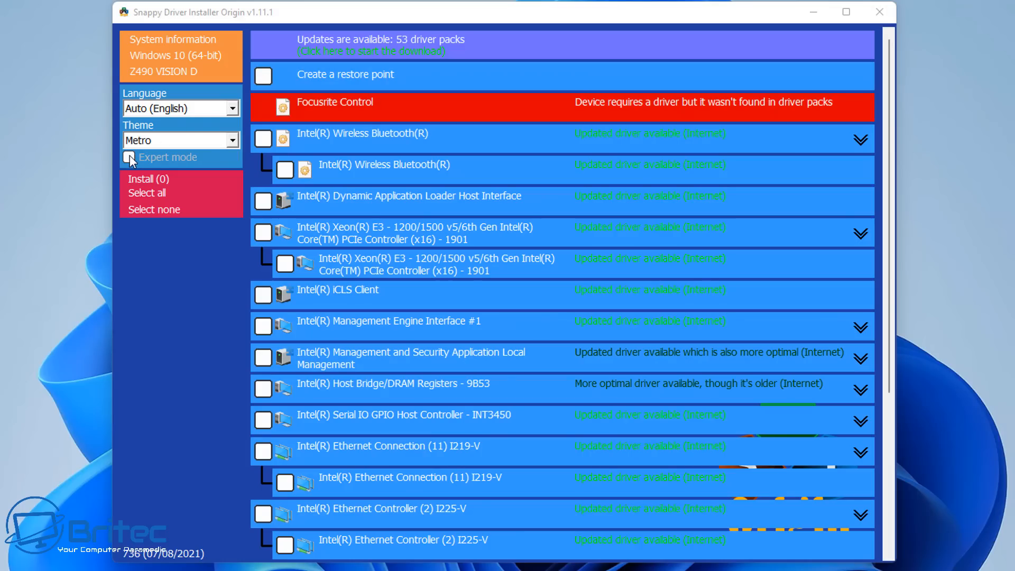
pyautogui.click(129, 158)
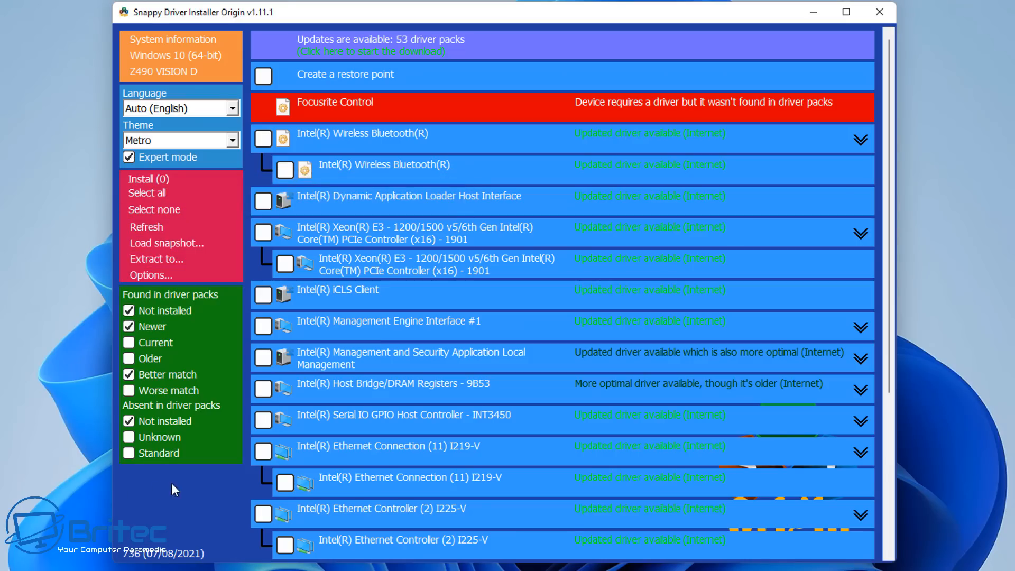
pyautogui.moveTo(142, 323)
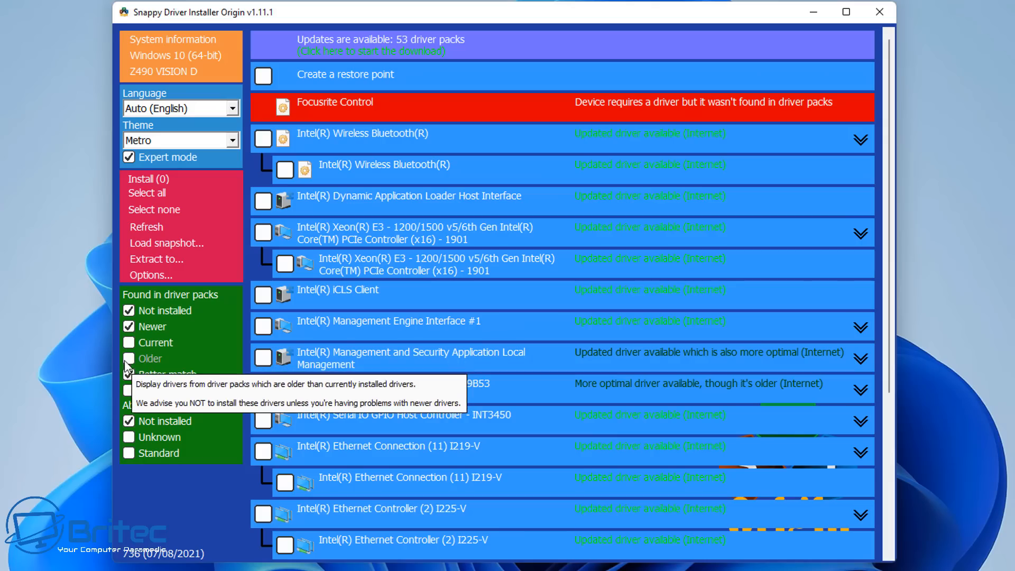
pyautogui.click(129, 373)
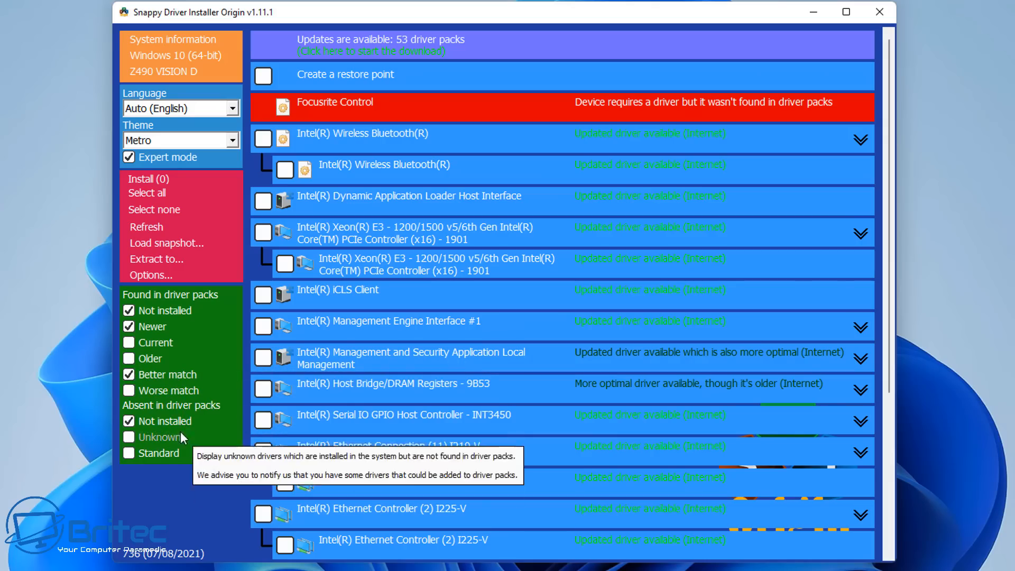
pyautogui.moveTo(185, 345)
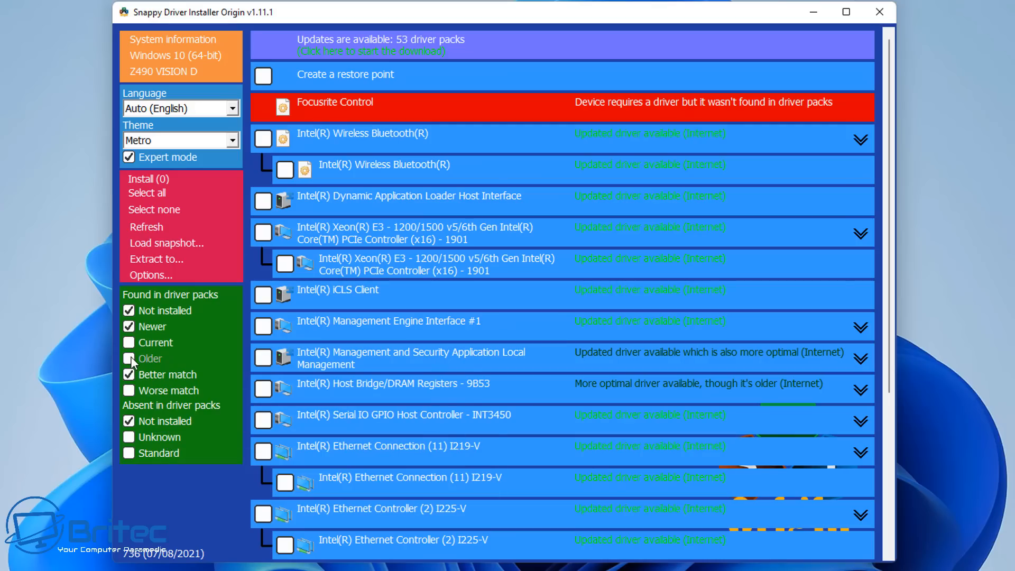
pyautogui.moveTo(129, 345)
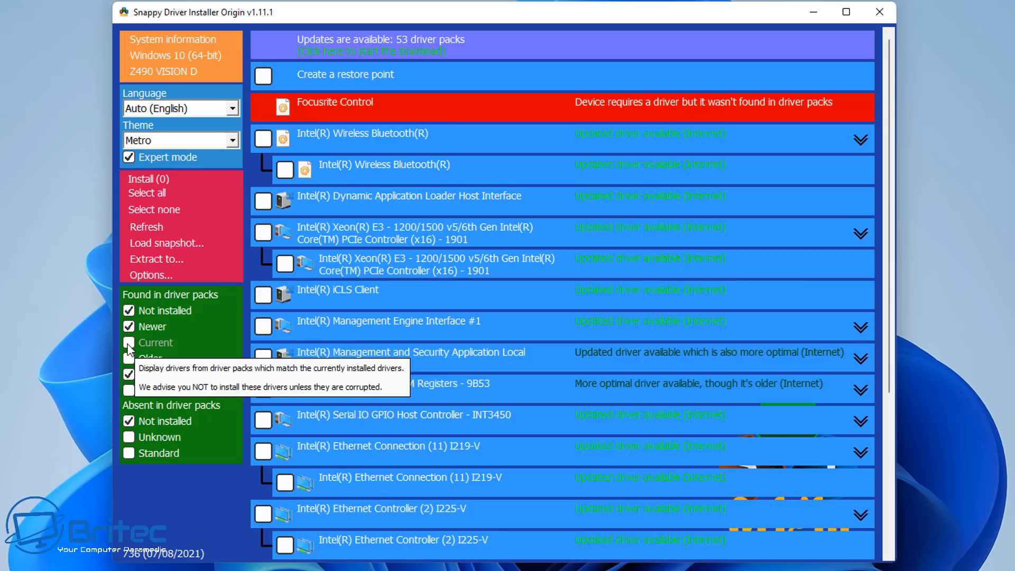
pyautogui.click(129, 343)
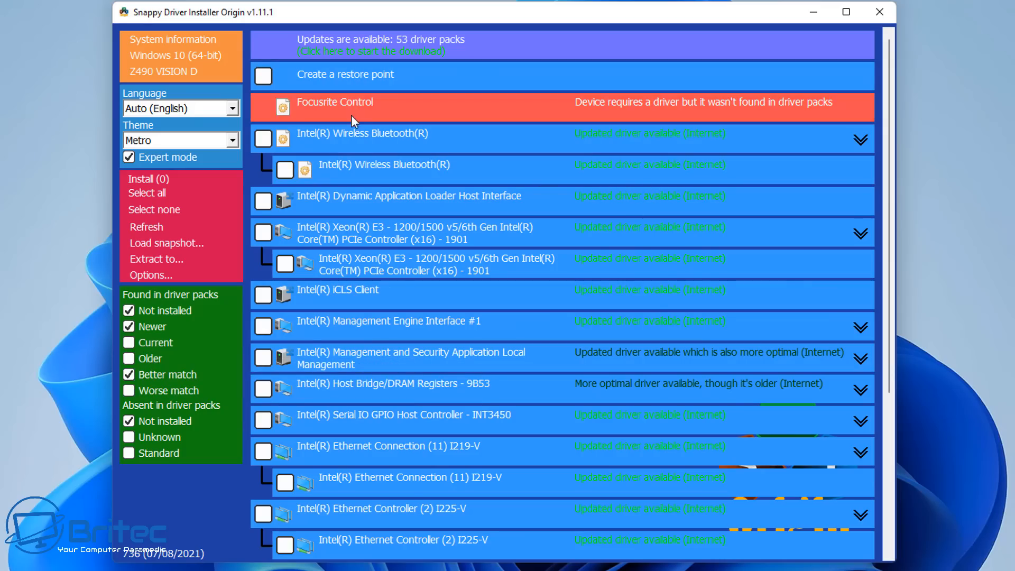
pyautogui.moveTo(636, 114)
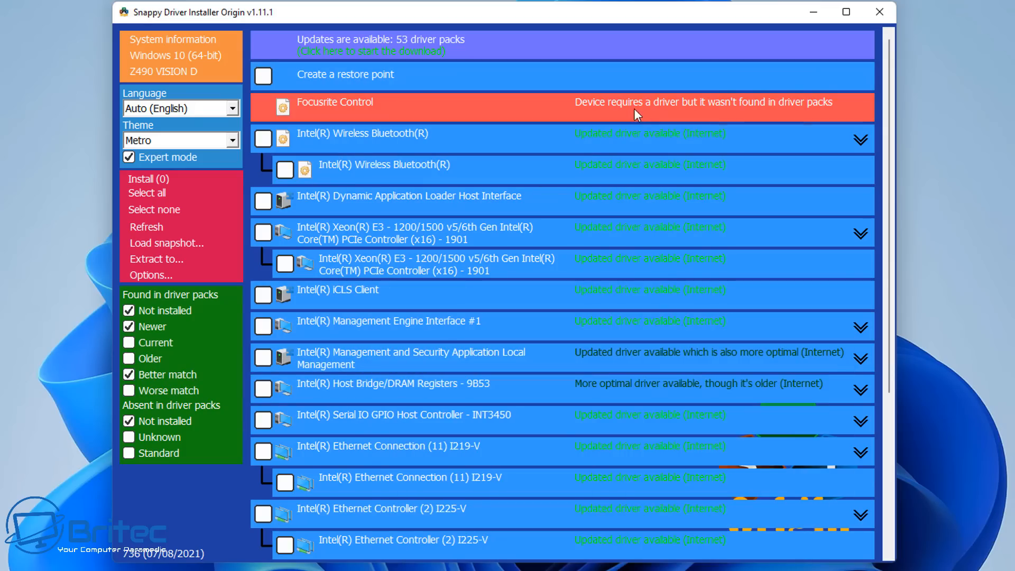
pyautogui.moveTo(801, 115)
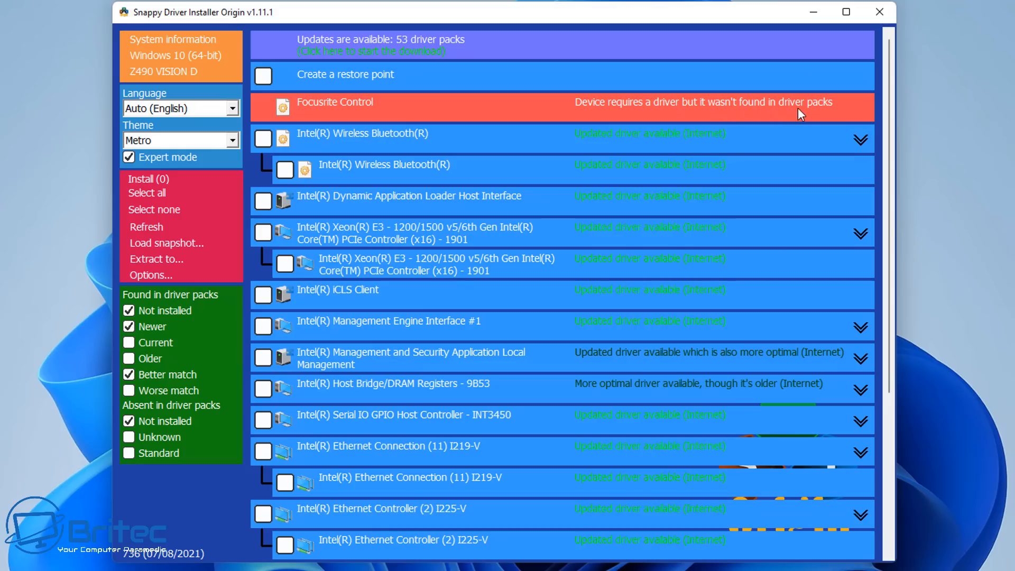
pyautogui.moveTo(802, 109)
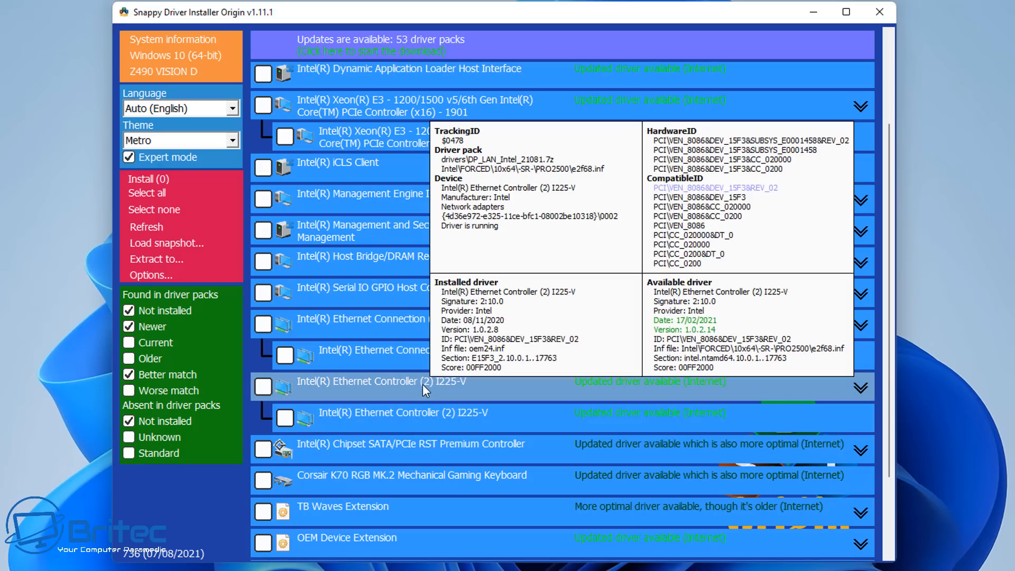
pyautogui.scroll(-3)
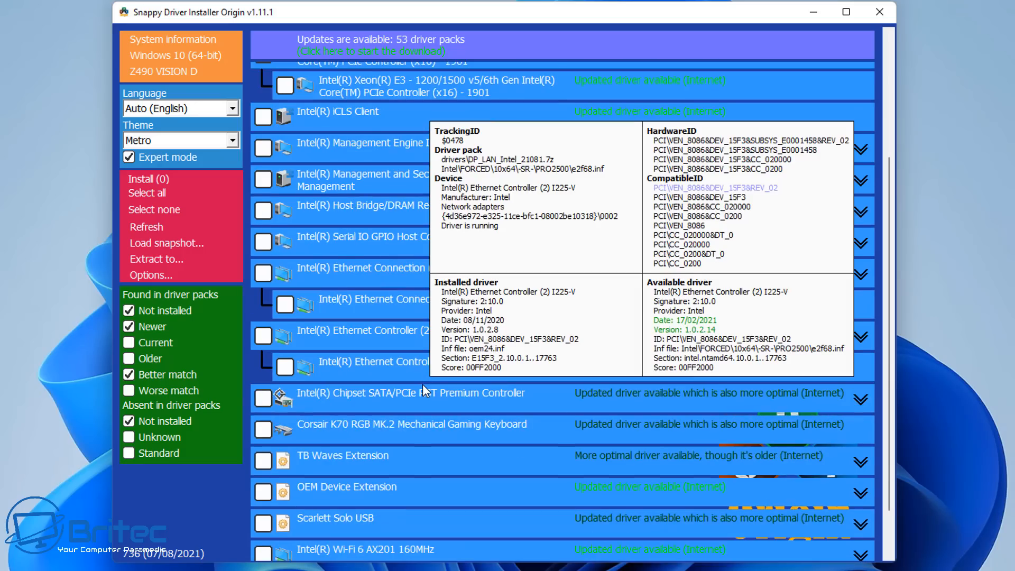
pyautogui.scroll(-3)
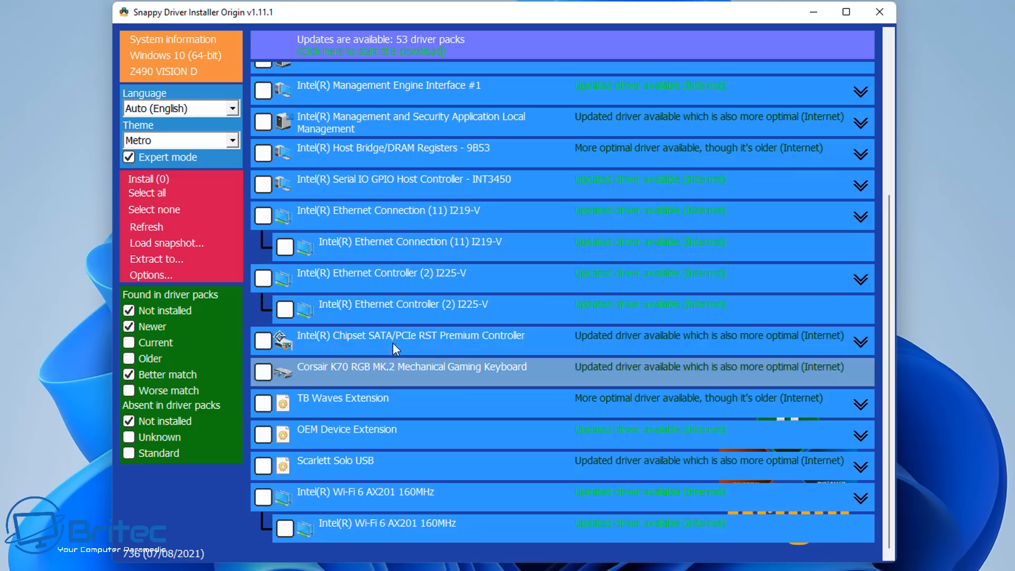
pyautogui.moveTo(394, 336)
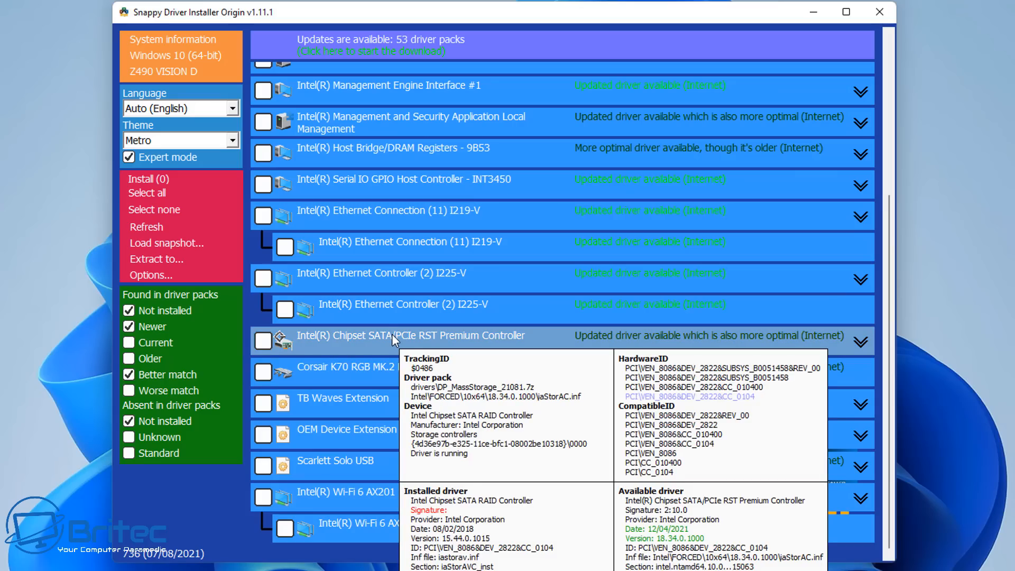
pyautogui.moveTo(356, 331)
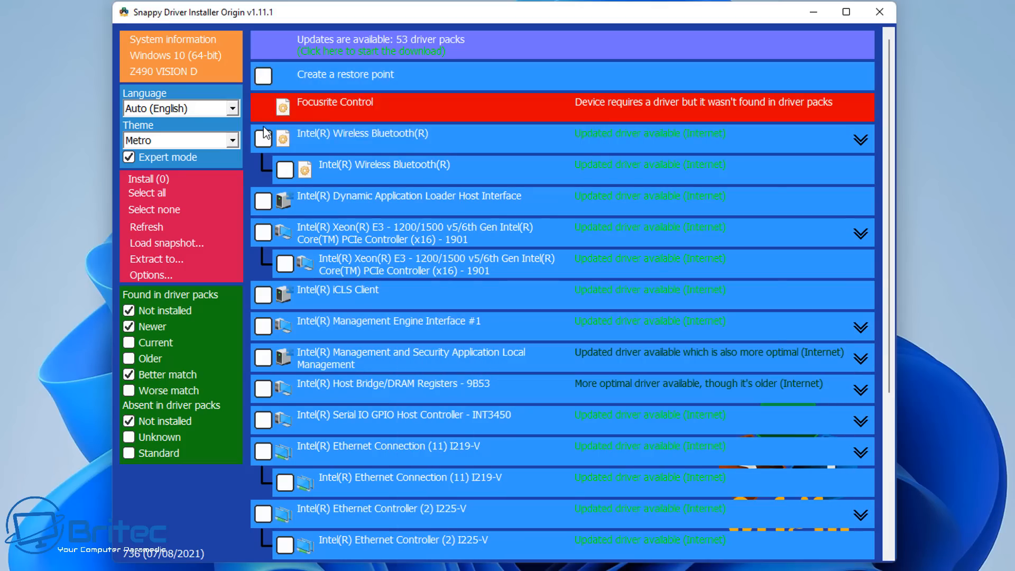
pyautogui.moveTo(363, 134)
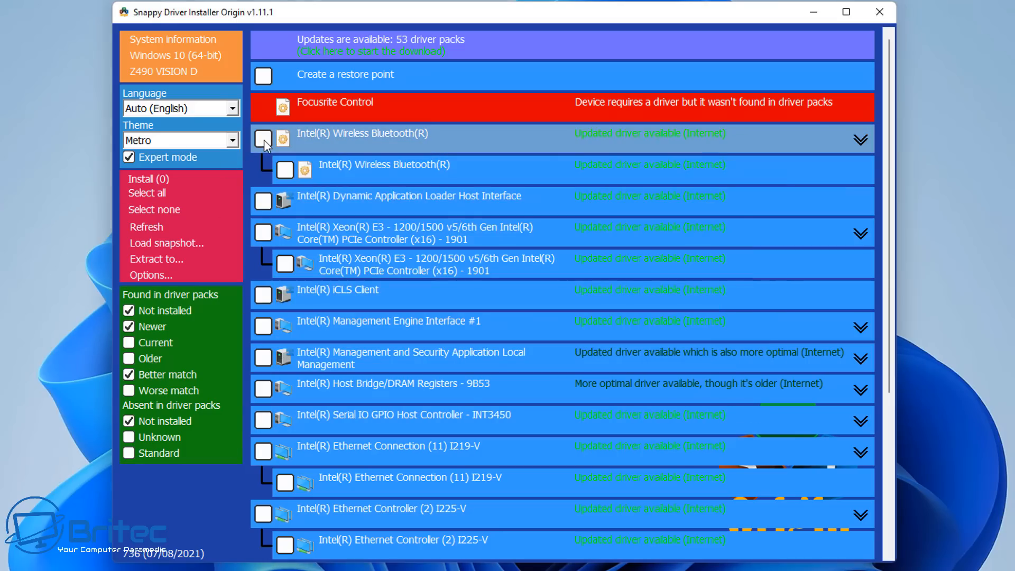
pyautogui.click(263, 142)
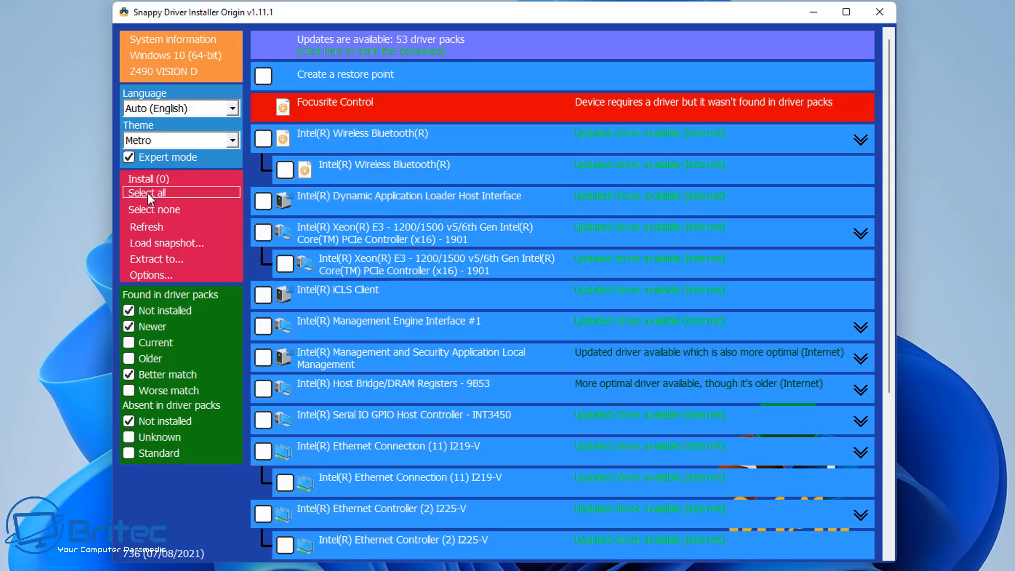
pyautogui.click(147, 193)
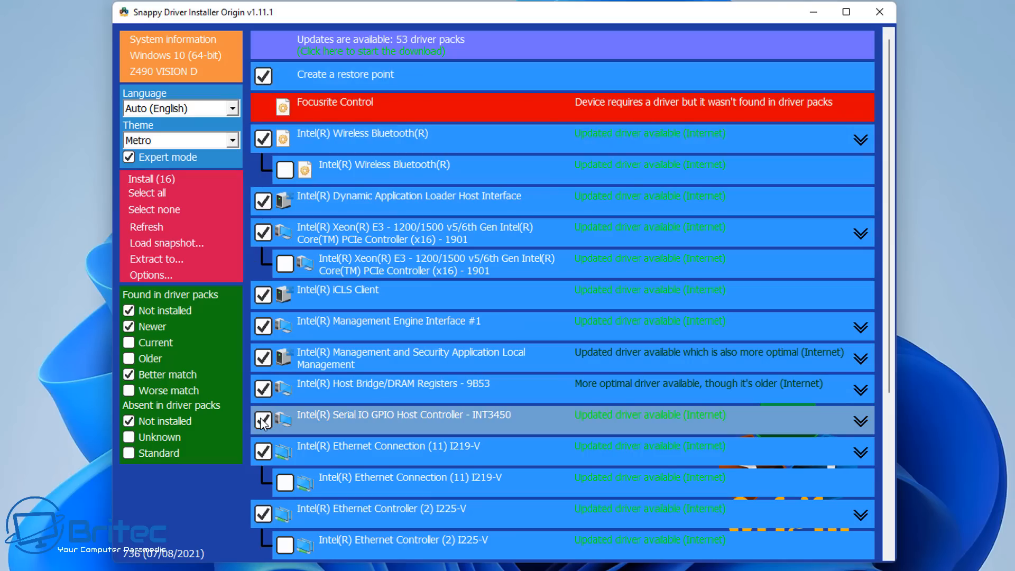
pyautogui.moveTo(239, 372)
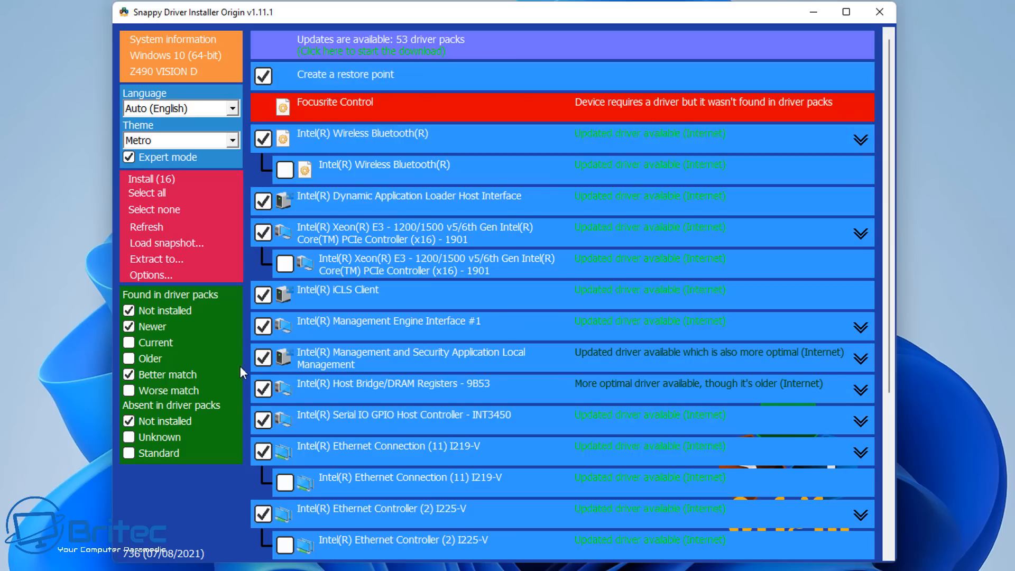
pyautogui.click(154, 209)
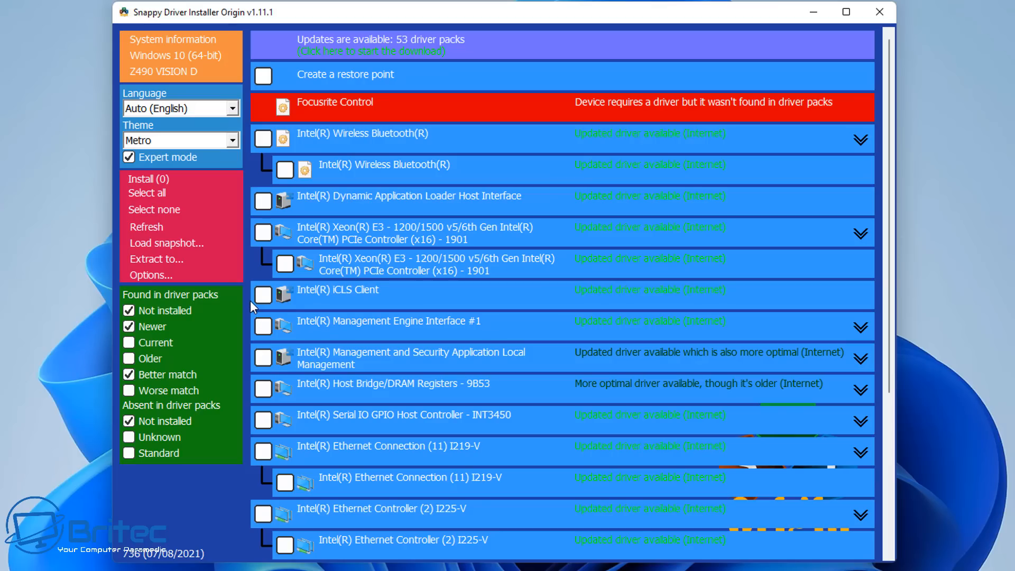
pyautogui.moveTo(537, 289)
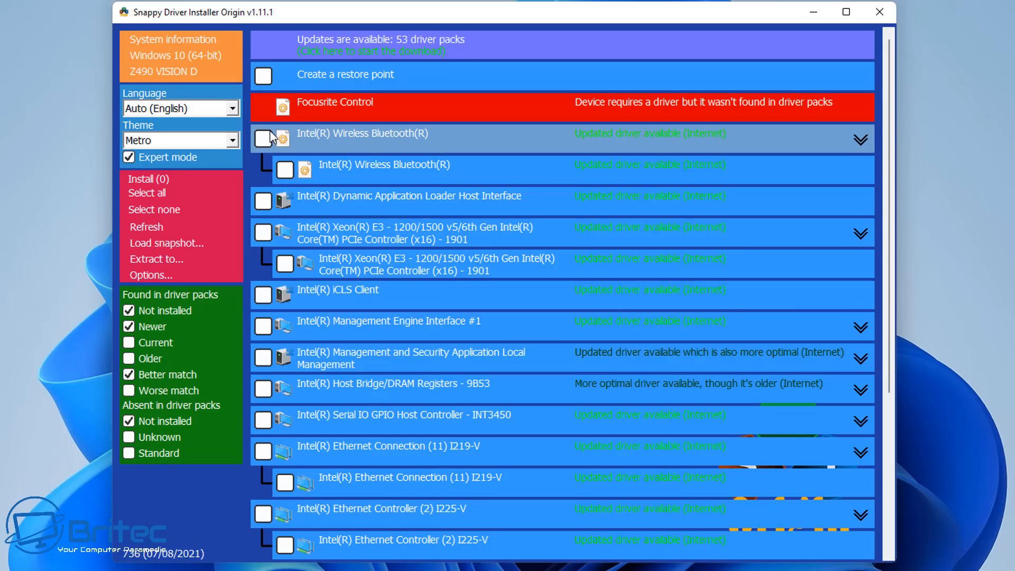
# Tick the Intel(R) Wireless Bluetooth(R) driver so Install shows (1), then minimize to the desktop.
pyautogui.click(263, 138)
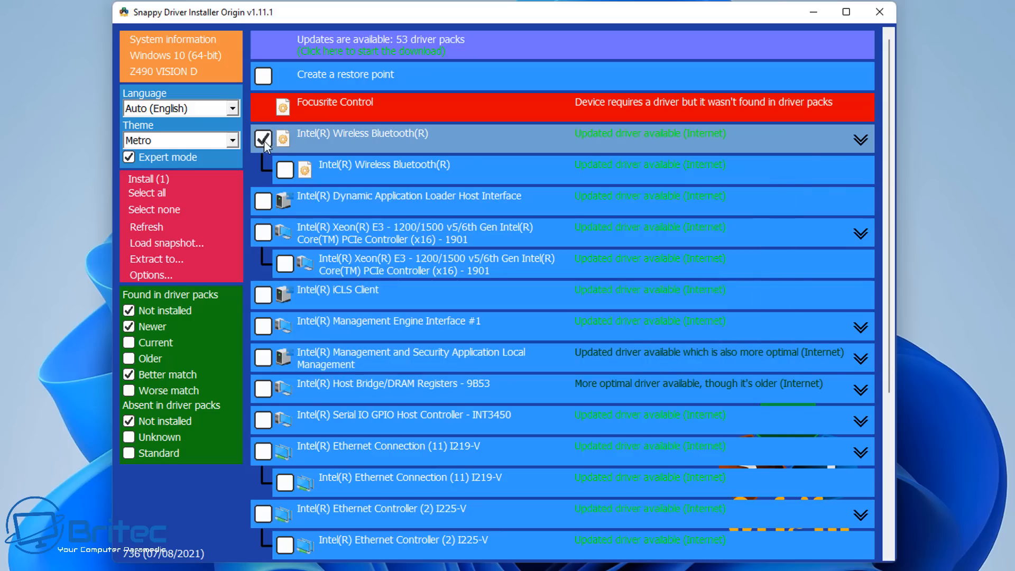
pyautogui.moveTo(269, 149)
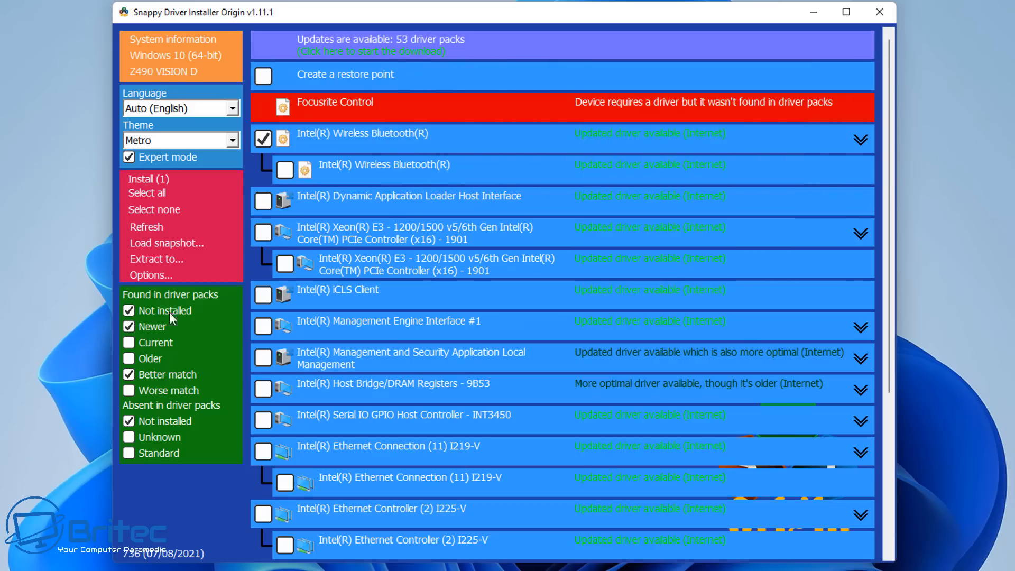
pyautogui.moveTo(43, 501)
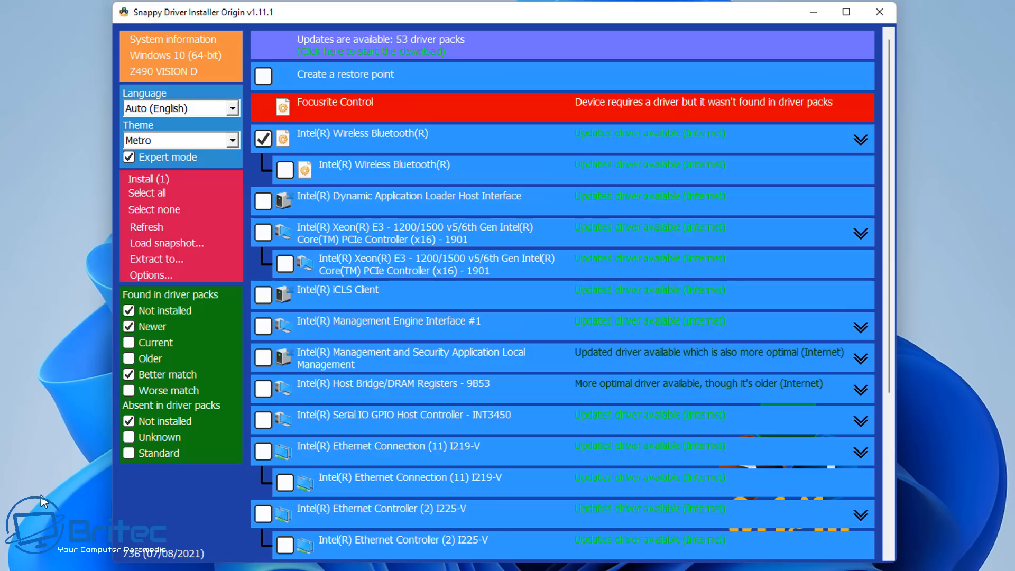
pyautogui.moveTo(43, 503)
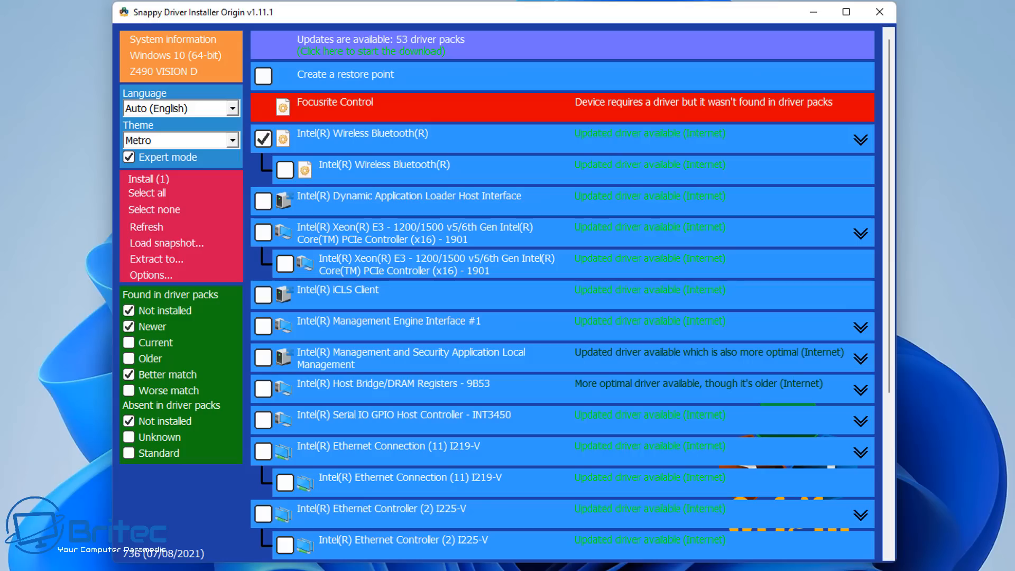
pyautogui.click(878, 12)
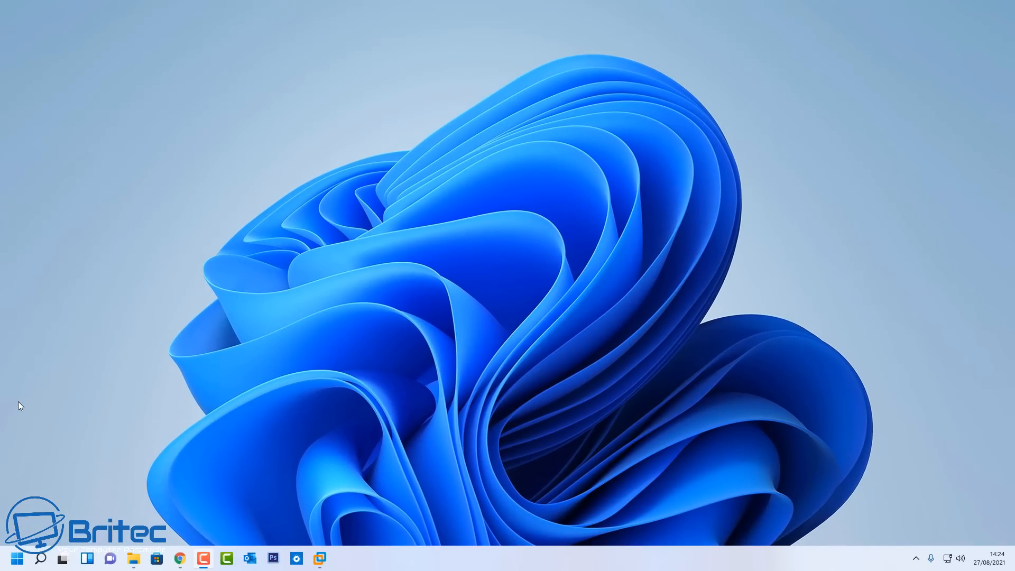
pyautogui.moveTo(24, 405)
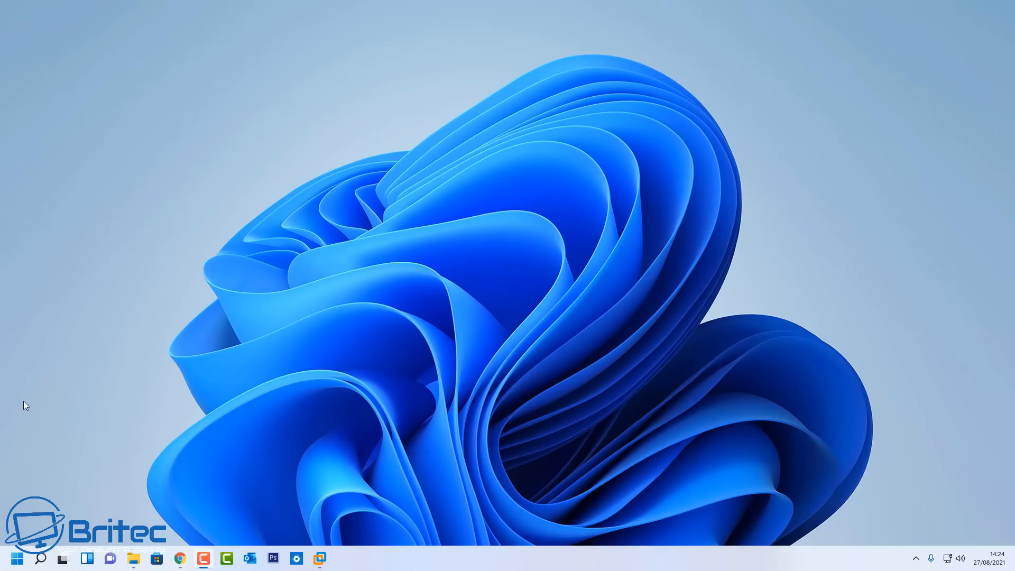
pyautogui.moveTo(37, 403)
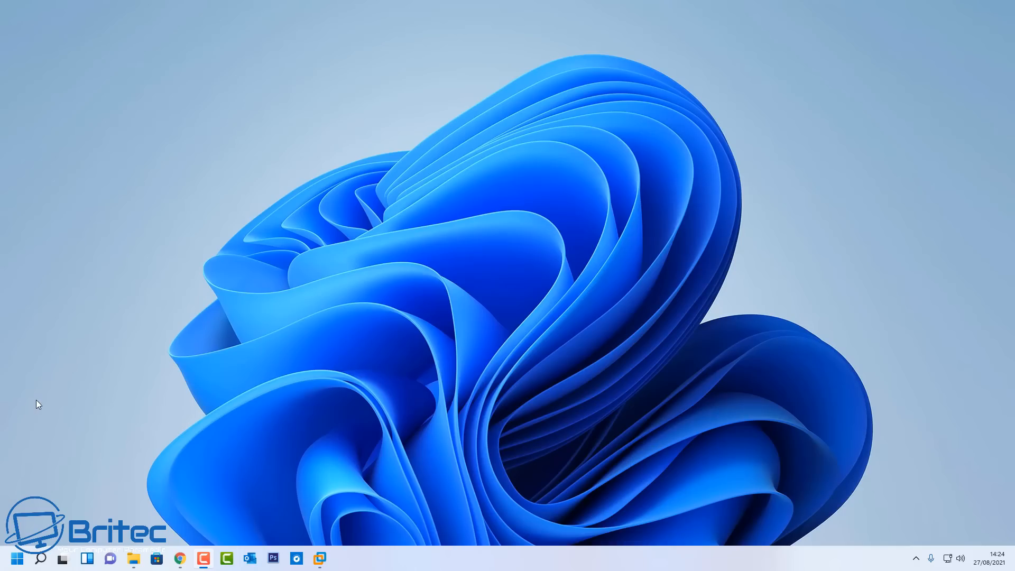